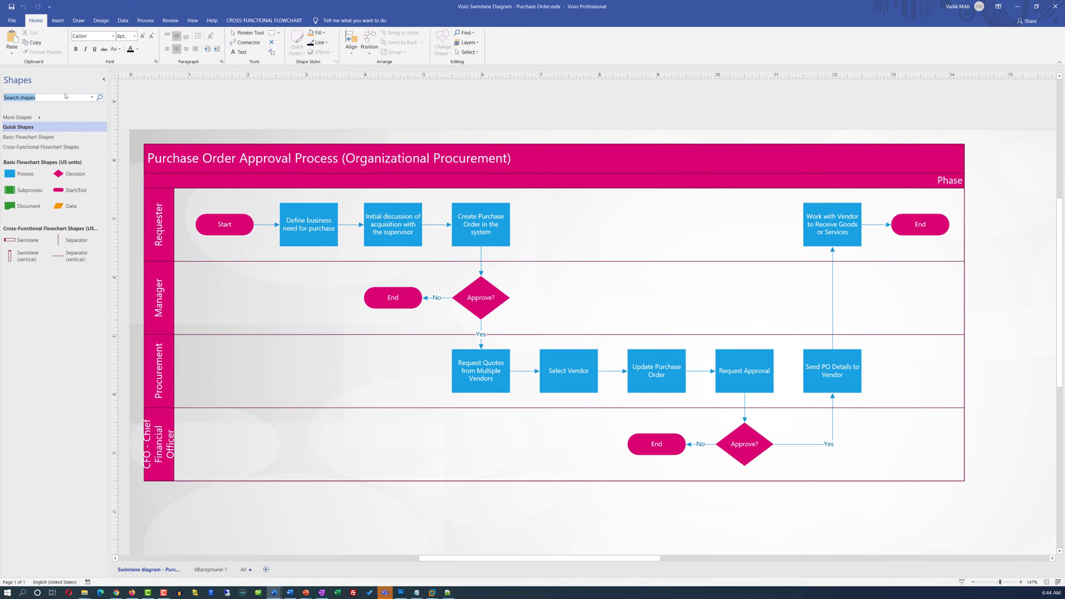
Browse the More Shapes General category to view stencils like Basic Shapes and Blocks
text(3d)
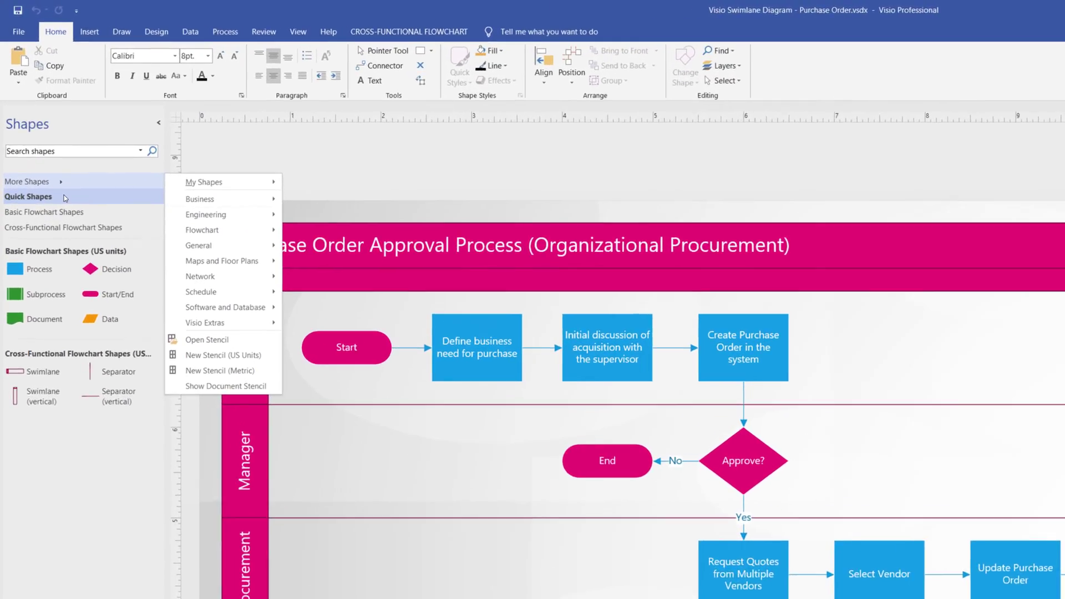
mouse_move(284, 295)
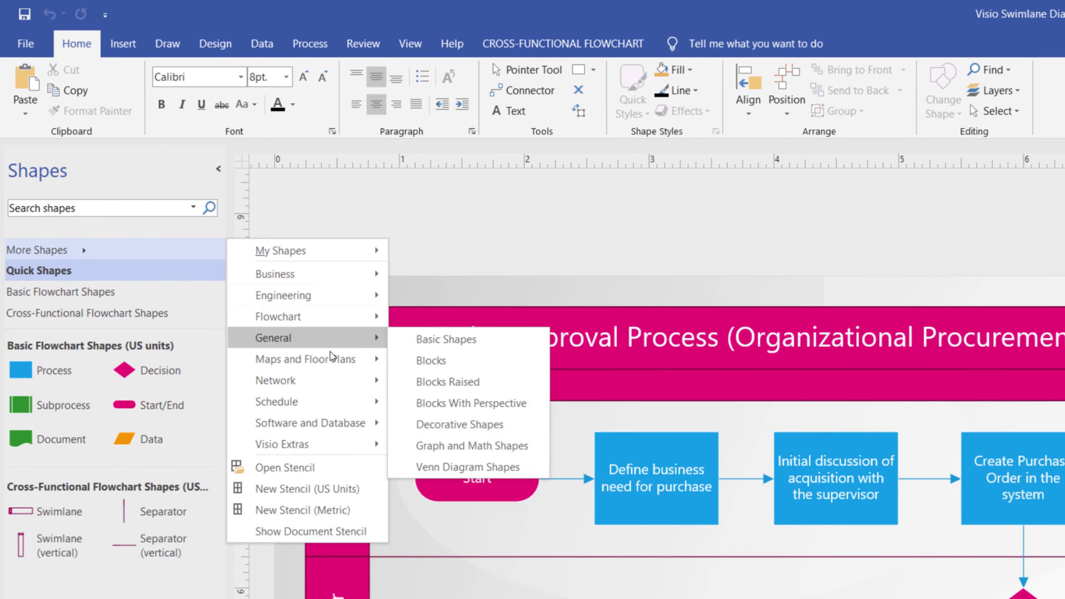
click(202, 41)
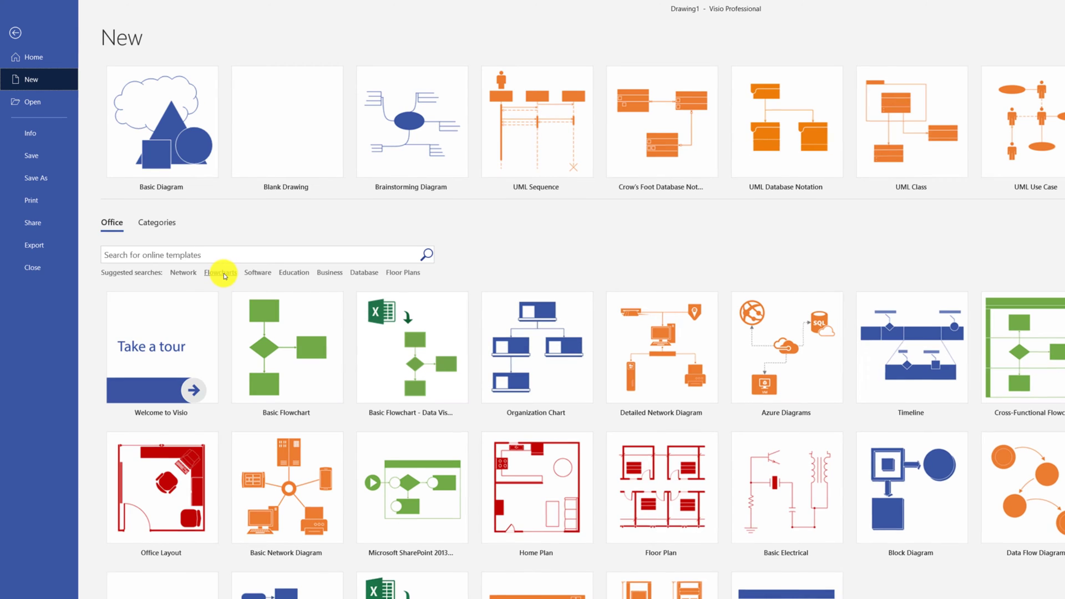
Try the Business template search, return to the gallery, and type 'uml'
click(258, 272)
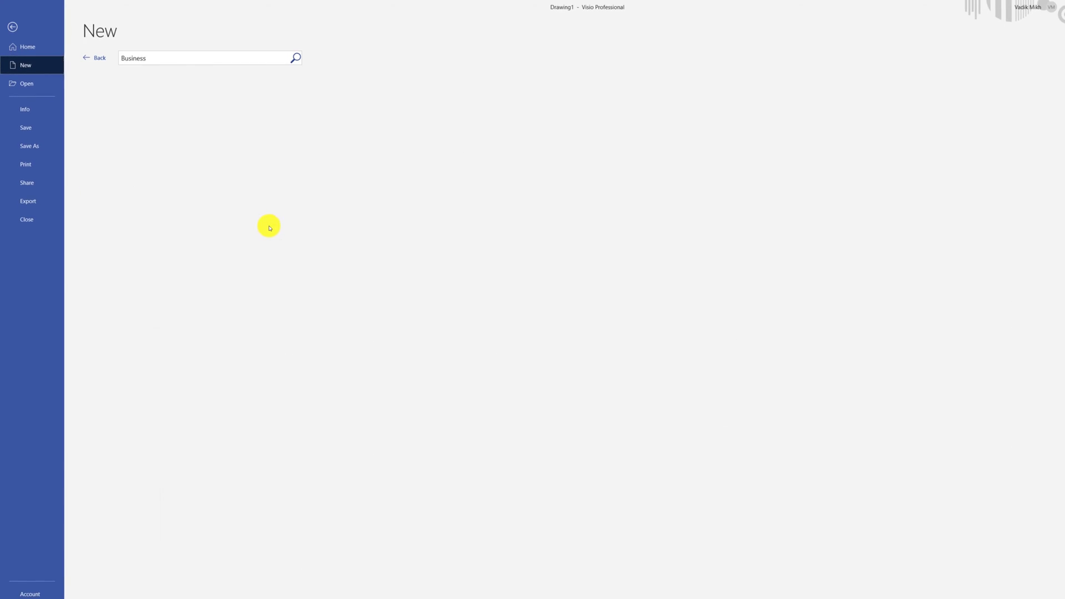
click(94, 58)
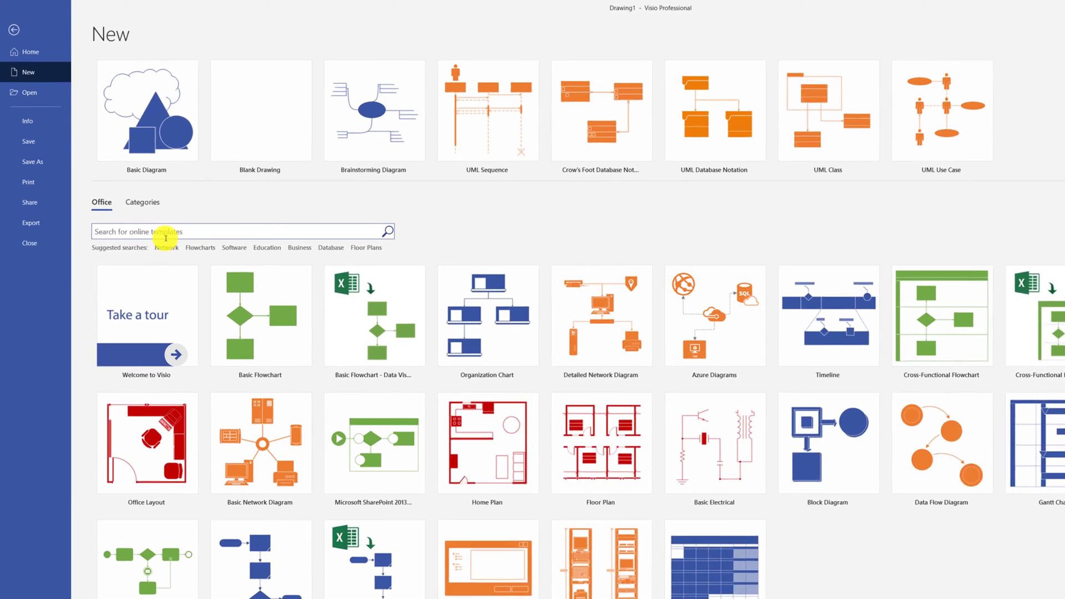
text(uml)
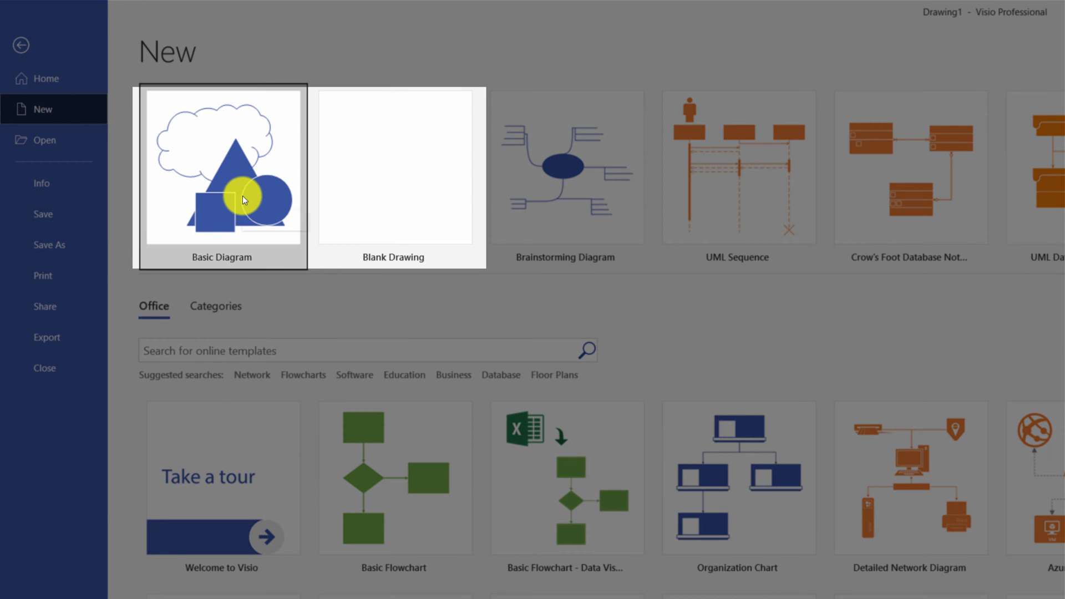
mouse_move(243, 202)
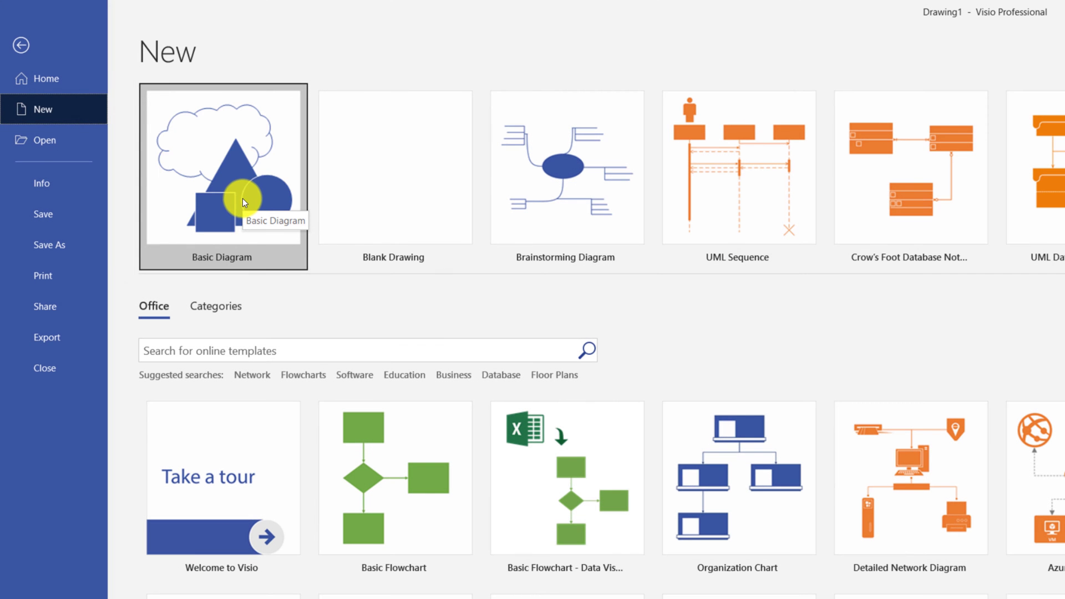
Start a Basic Diagram with a Supplier rectangle and open its shortcut menu
click(222, 175)
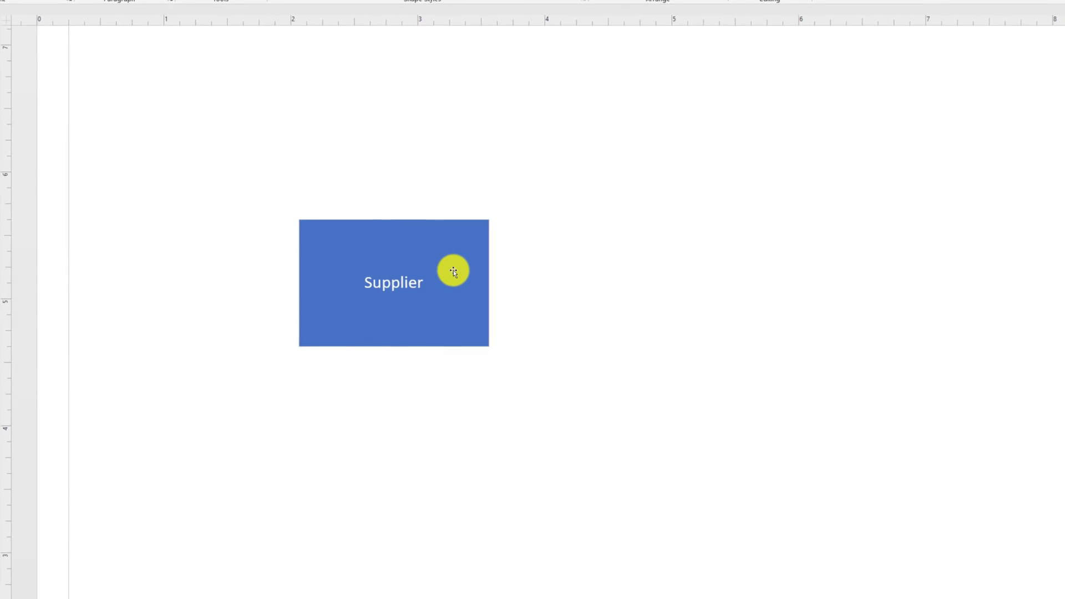
right_click(448, 277)
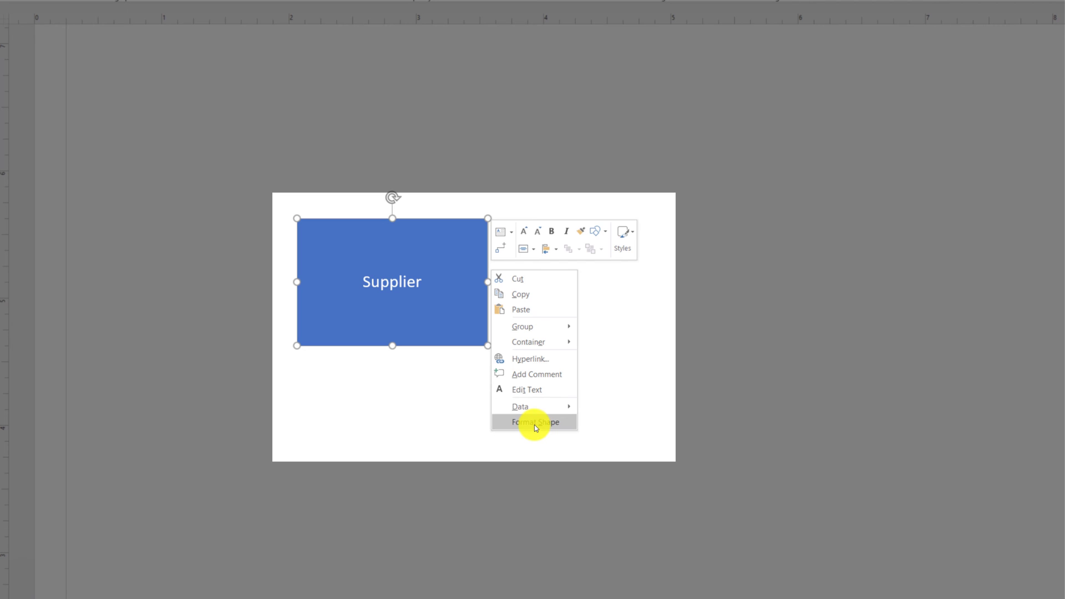
Decrease the Supplier label's font size and expand the Shape Styles gallery
click(533, 422)
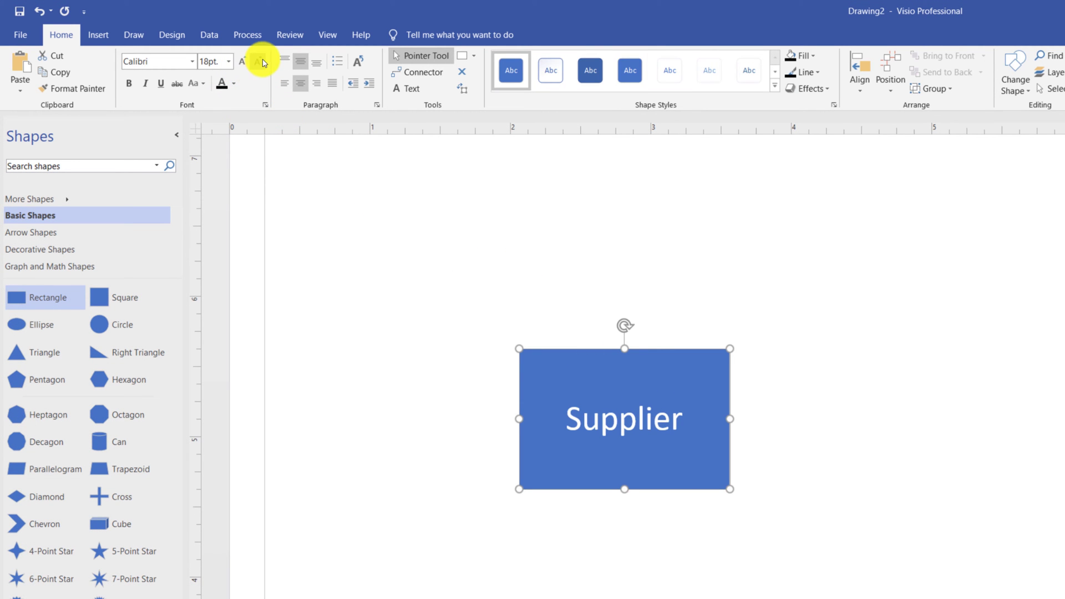
click(257, 61)
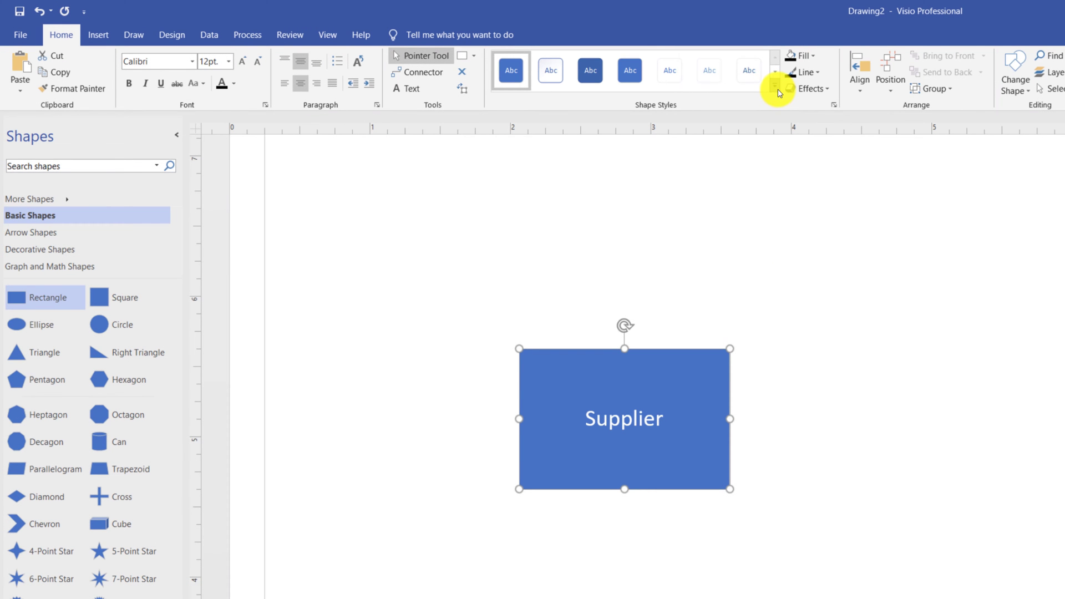
click(774, 87)
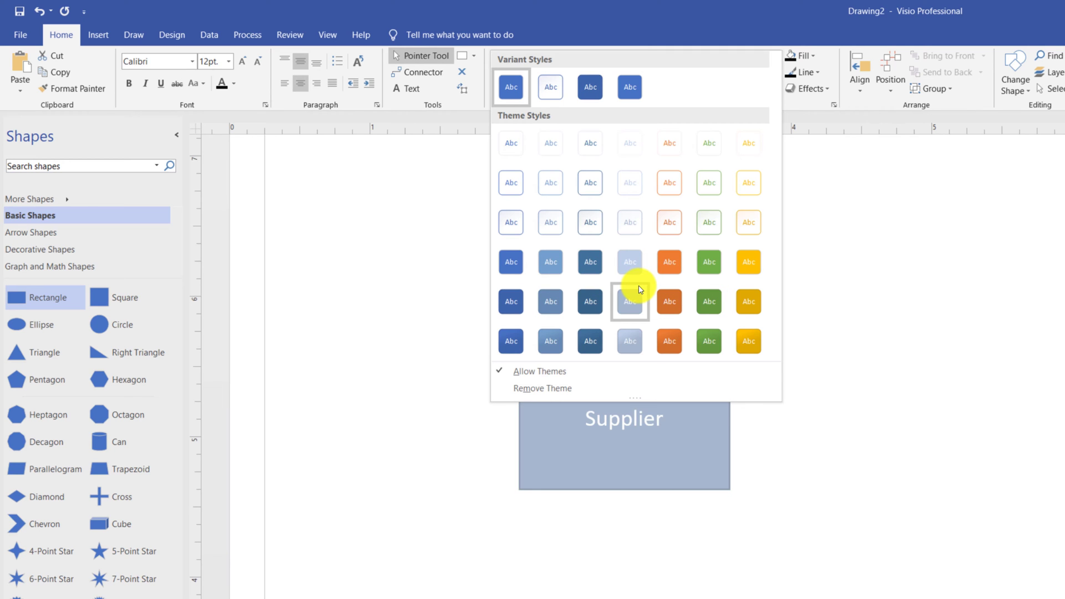
Style Supplier light blue-grey and add a matching Procurement Department rectangle beside it
click(629, 300)
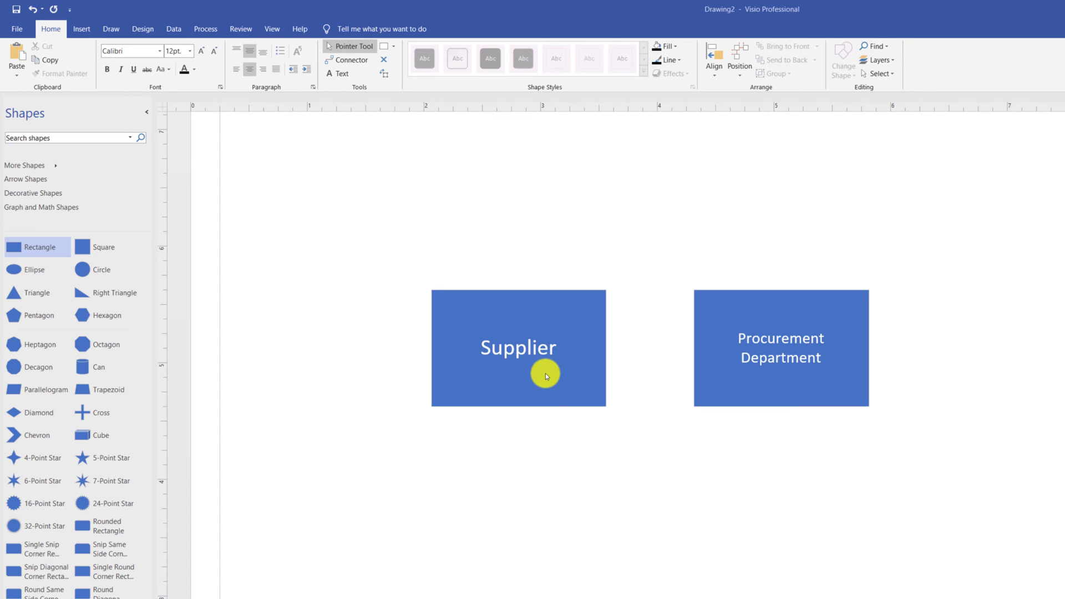
click(517, 348)
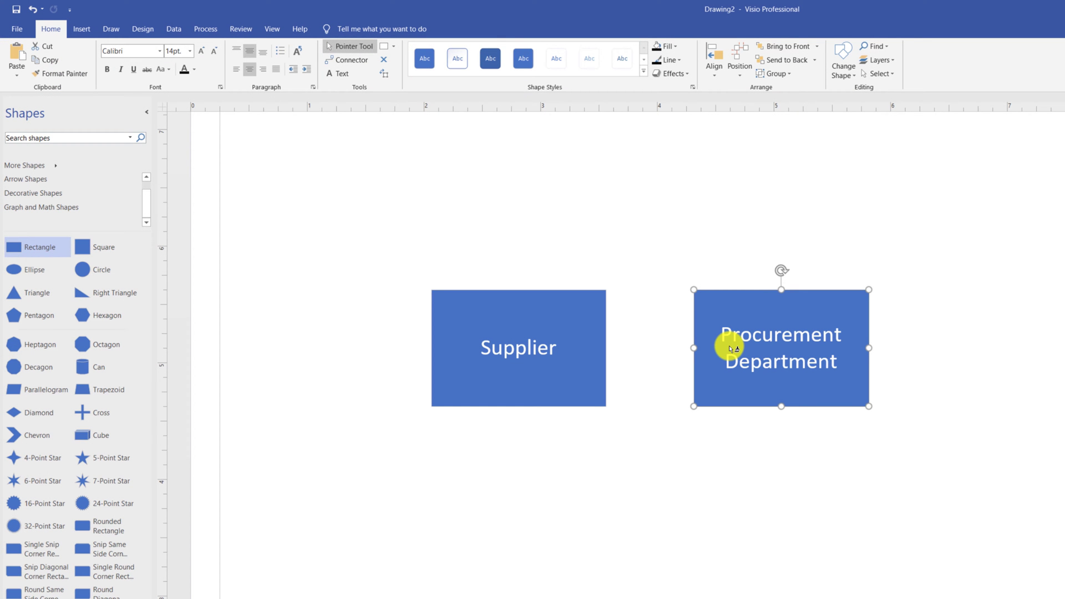
click(439, 474)
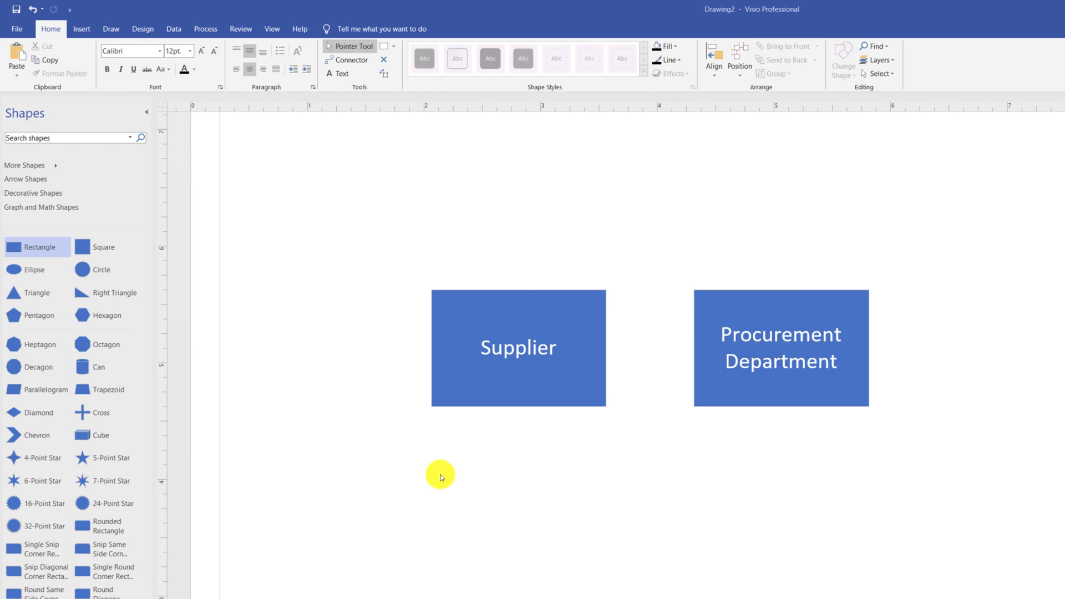
mouse_move(346, 138)
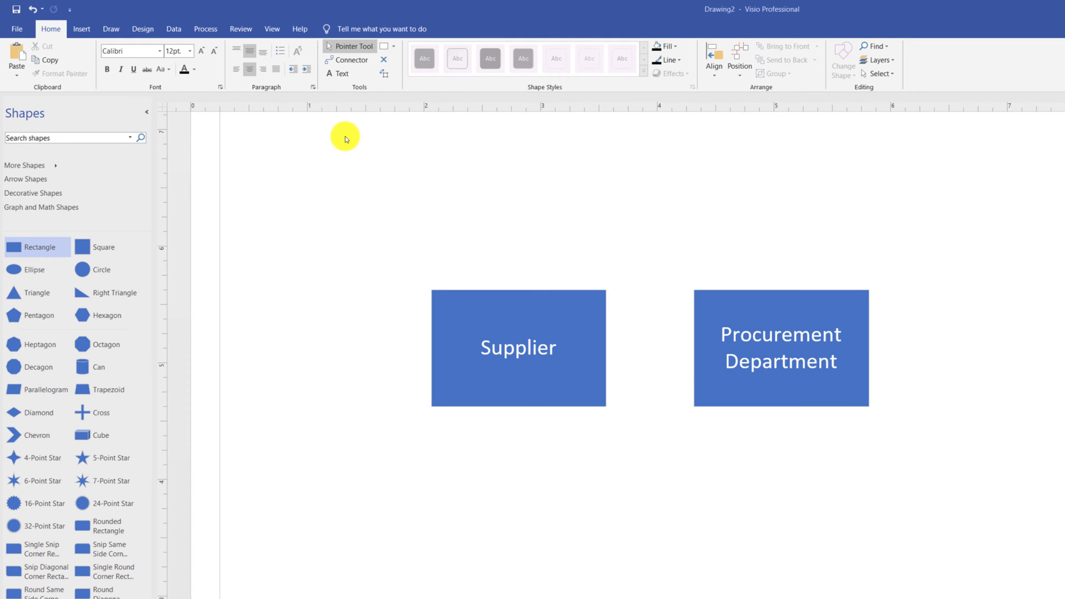
mouse_move(352, 60)
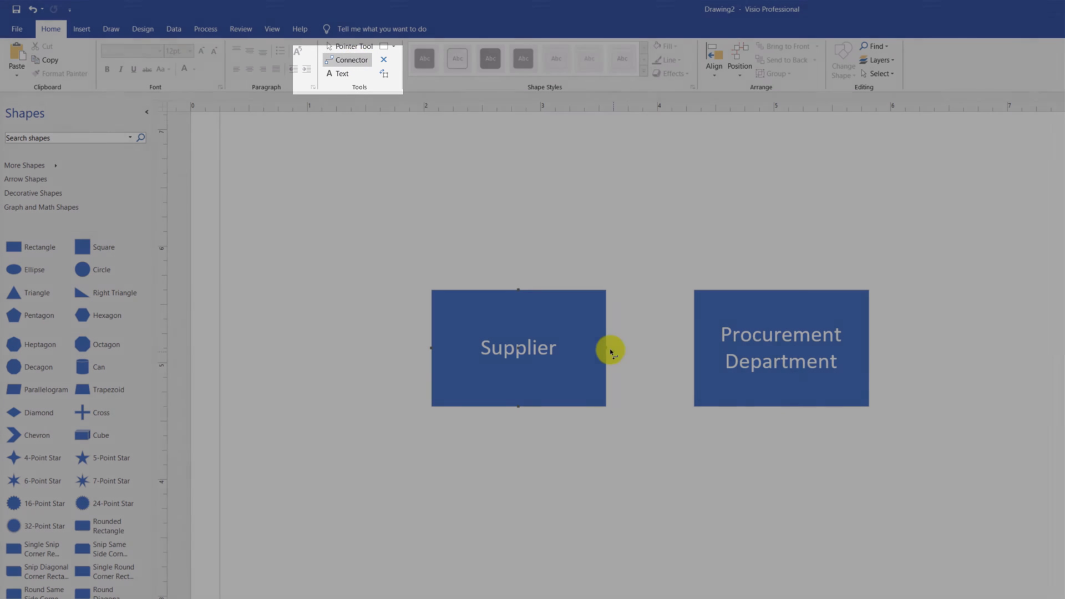
Link Supplier to Procurement Department with an orange dashed arrow connector
drag(612, 351, 697, 353)
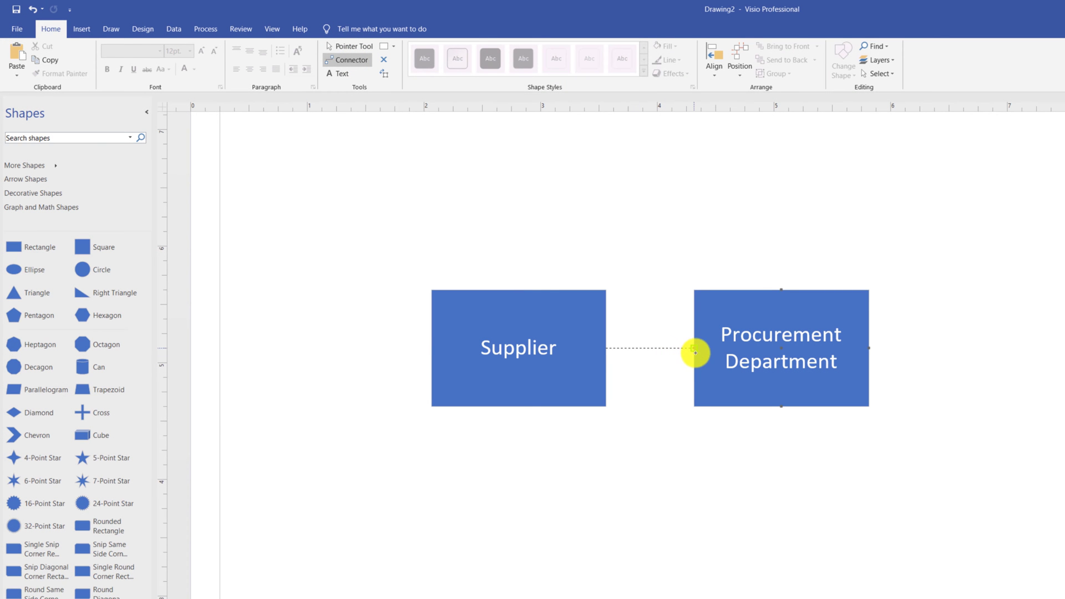
click(693, 348)
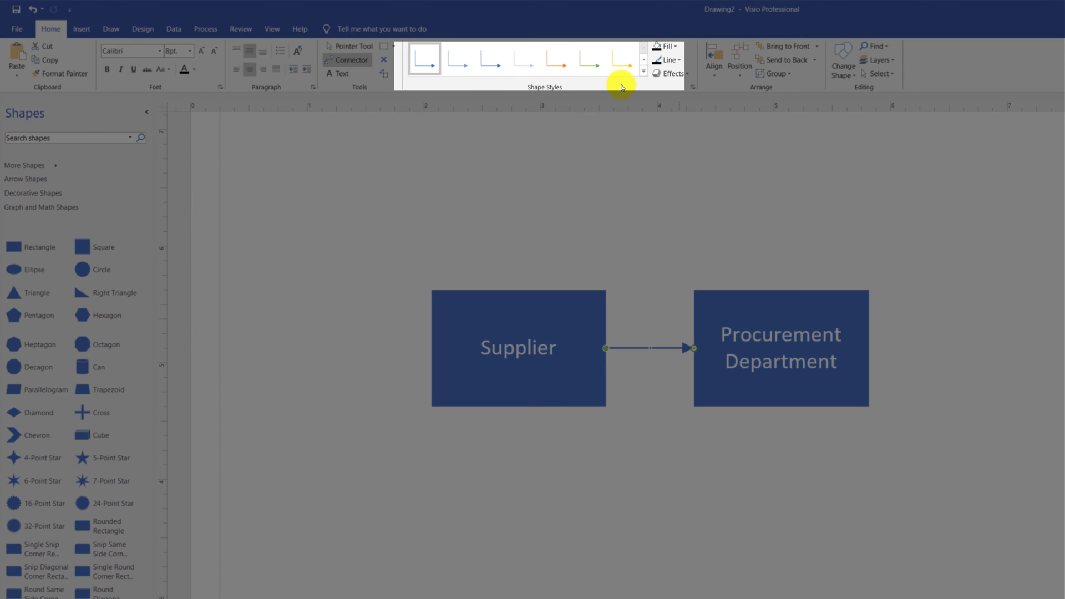
click(644, 70)
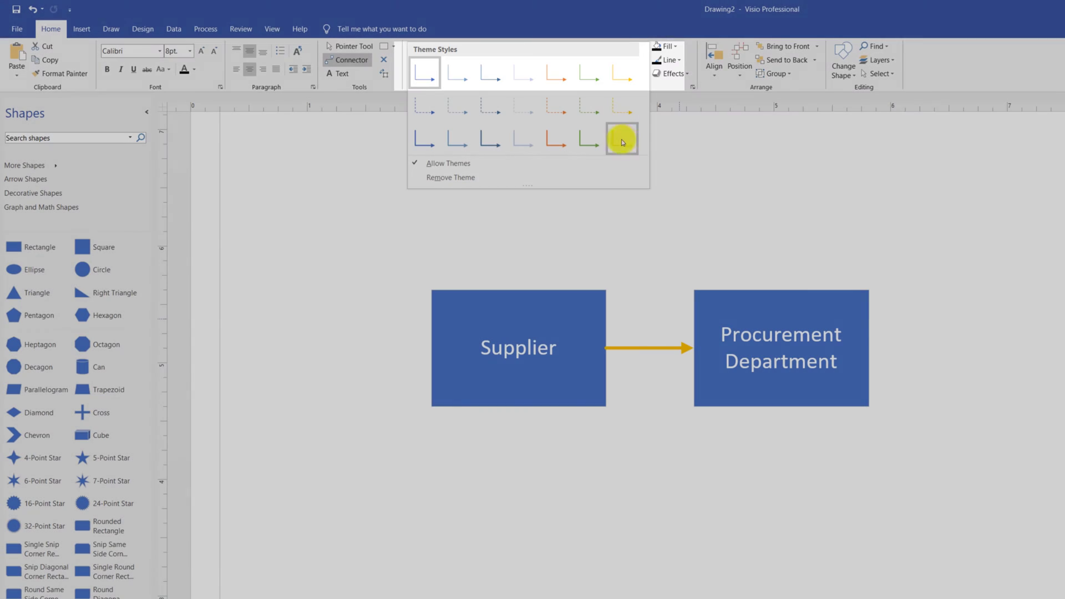
click(523, 106)
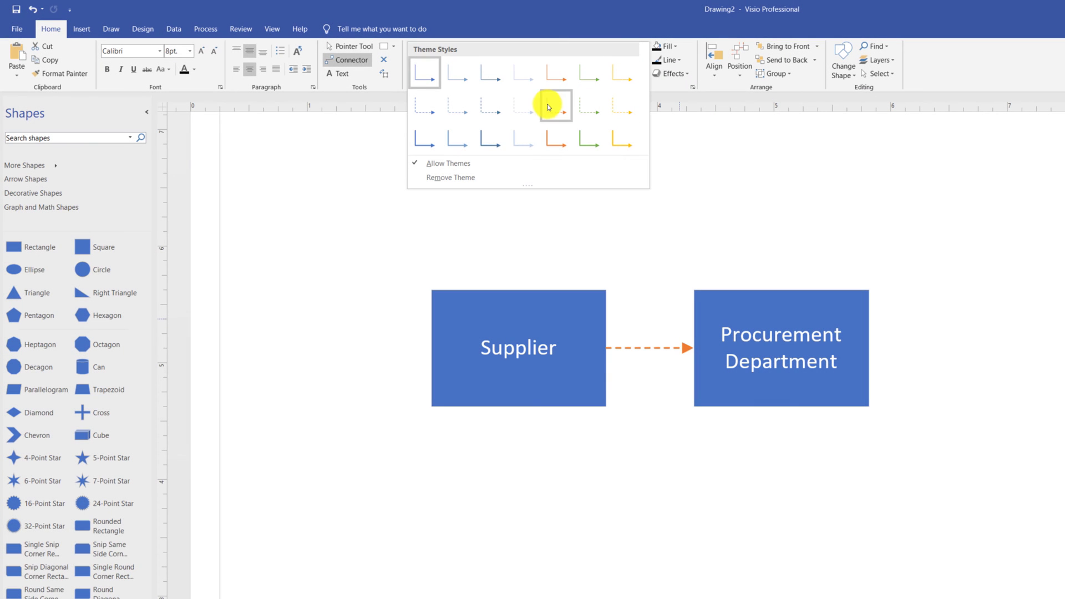
click(192, 20)
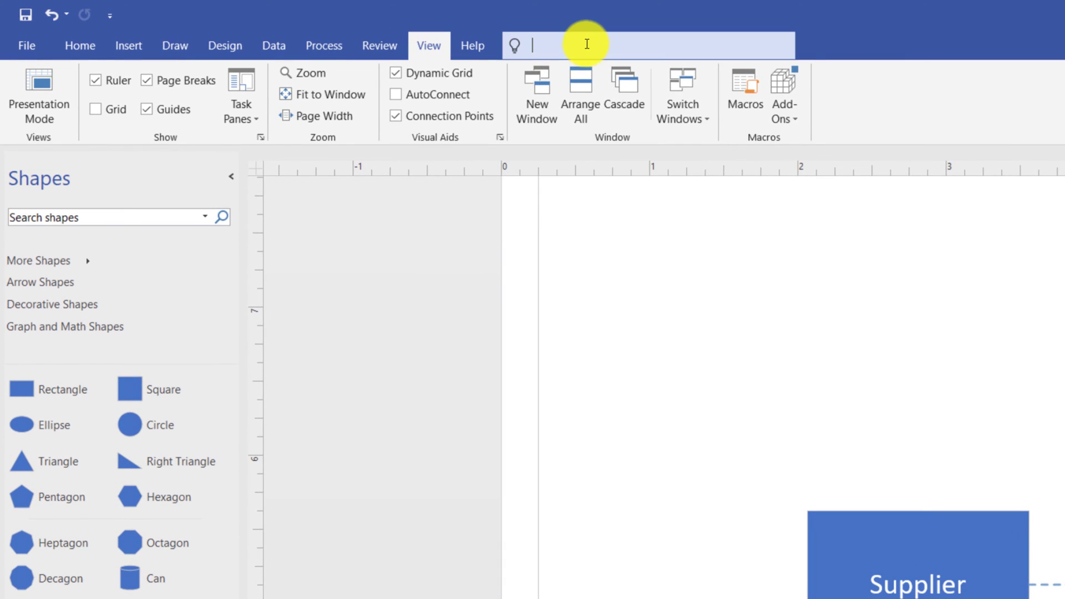
Search 'zoom' in Tell Me and show the page full screen in Presentation Mode
text(zoom)
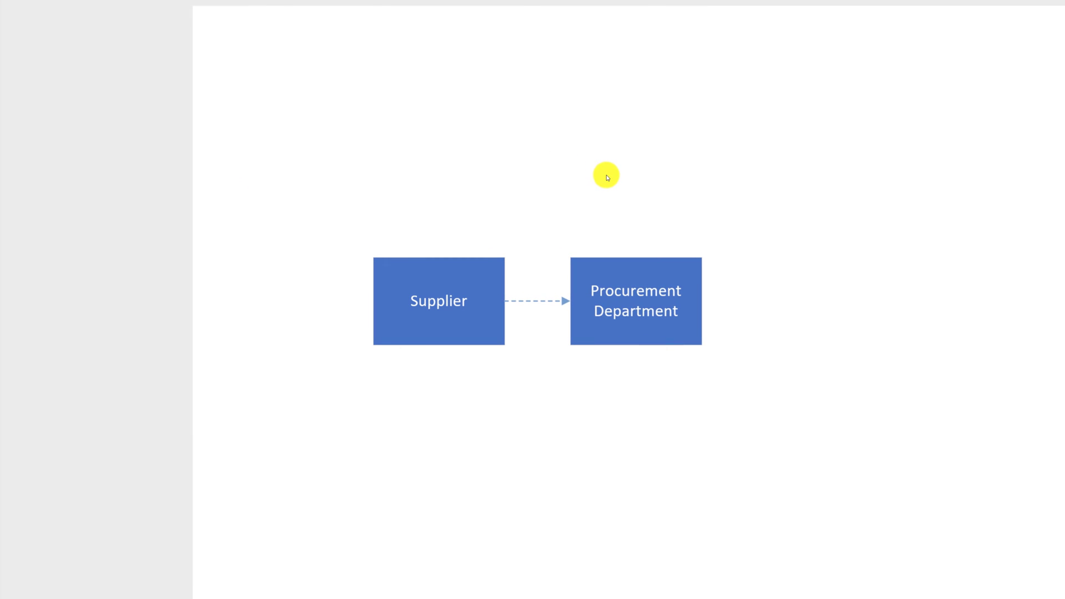
mouse_move(571, 170)
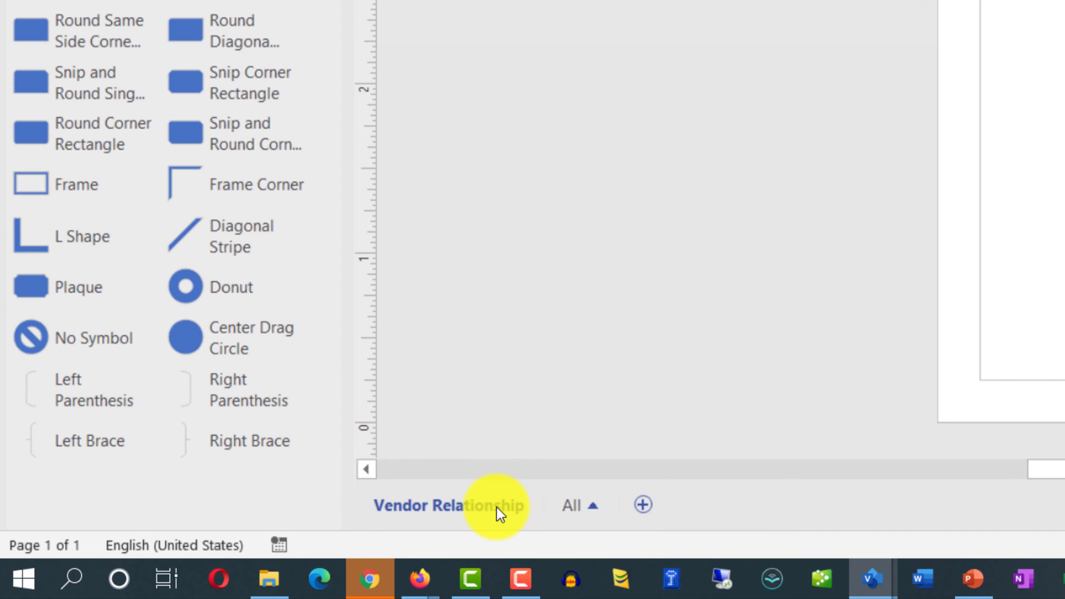
Insert Page-2 after the Vendor Relationship page
right_click(448, 505)
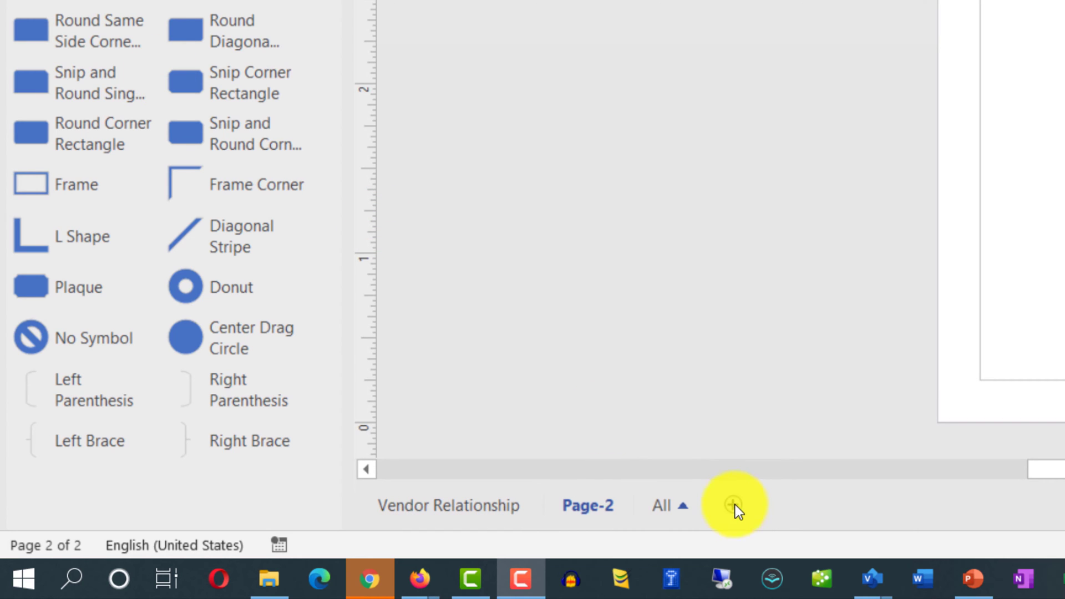
click(732, 505)
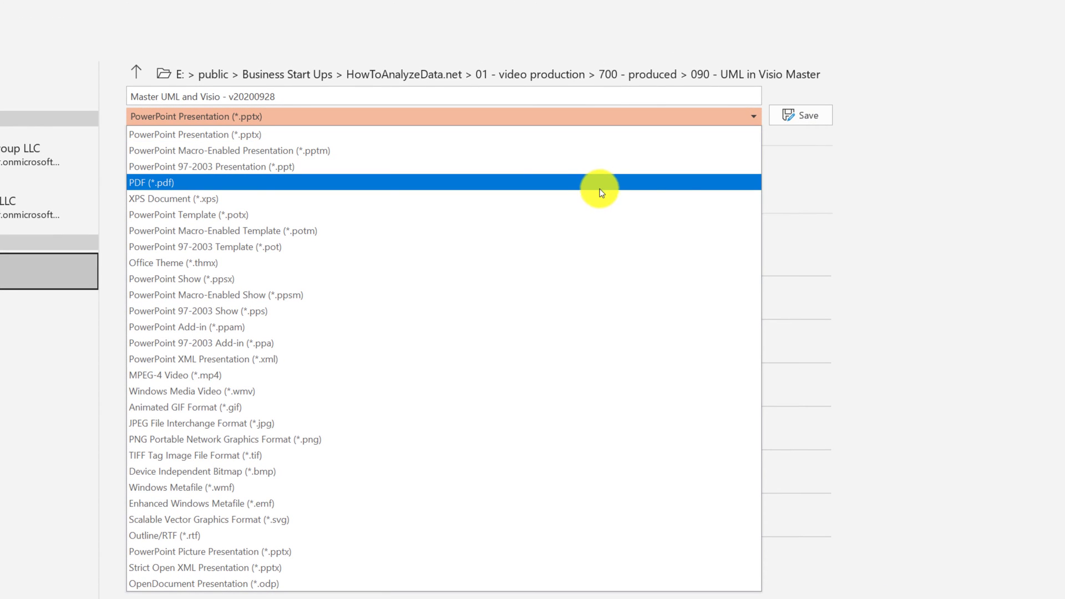
mouse_move(571, 375)
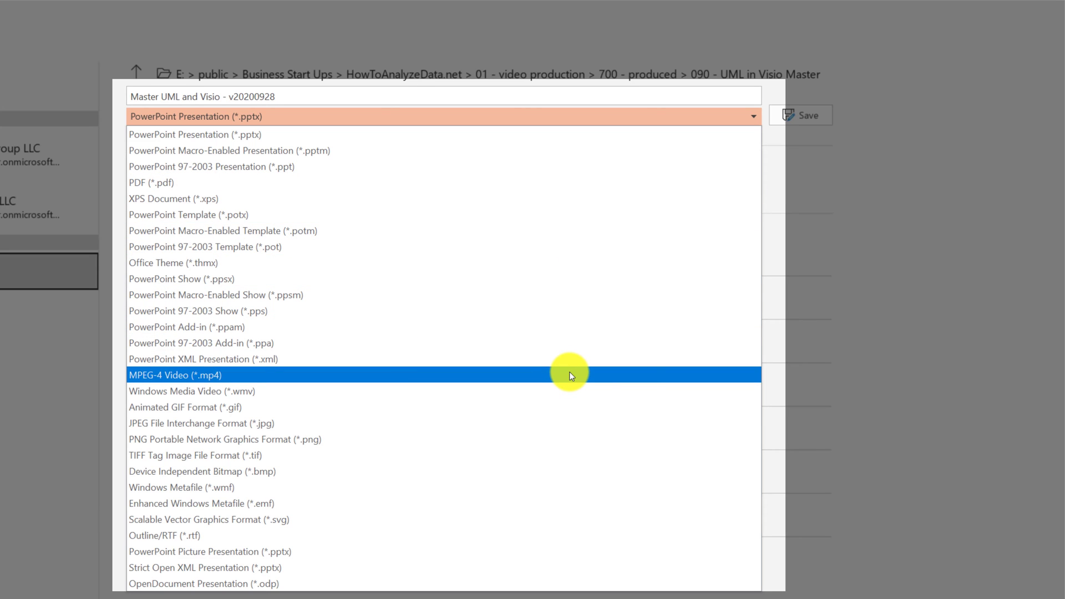
mouse_move(561, 423)
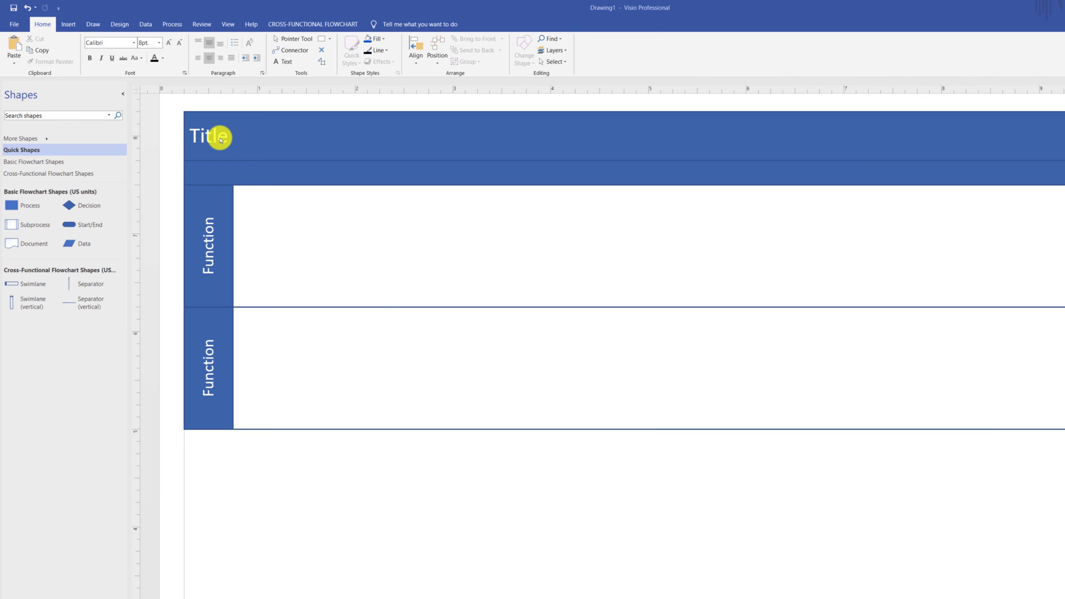
Title the diagram 'Purchase Order Approval Process (Organizational Procurement)' and rename the lane 'Requester'
click(209, 136)
text(Purchase Order Approval Process (Organizational Procurement))
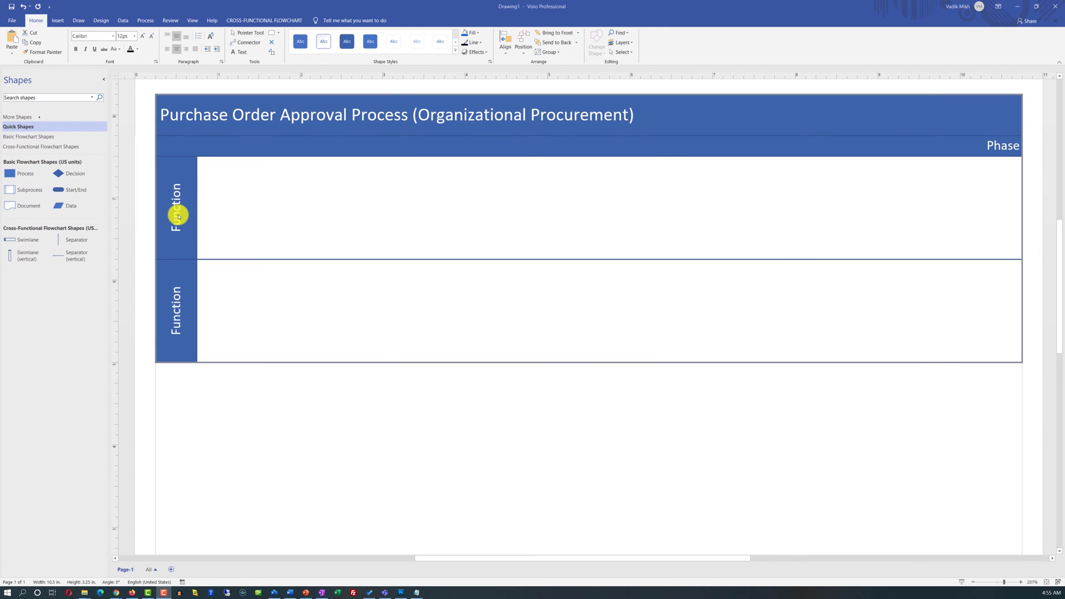
double_click(176, 207)
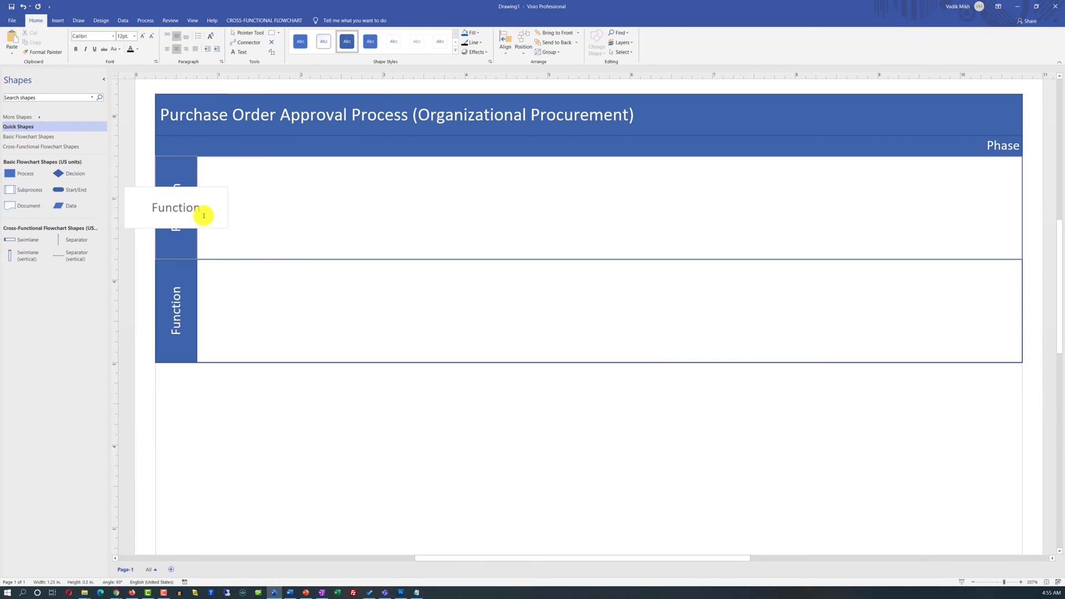
text(Requester)
click(176, 311)
text(Procurement)
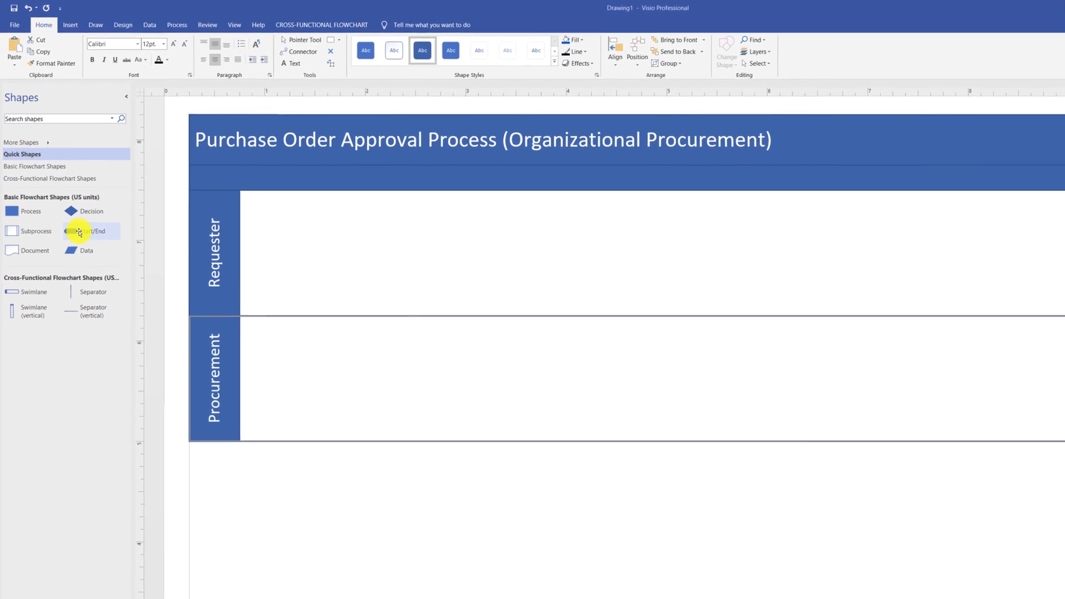
Add a Start shape and a 'Define business need for purchase' process box in Requester
drag(91, 230, 366, 283)
text(Start)
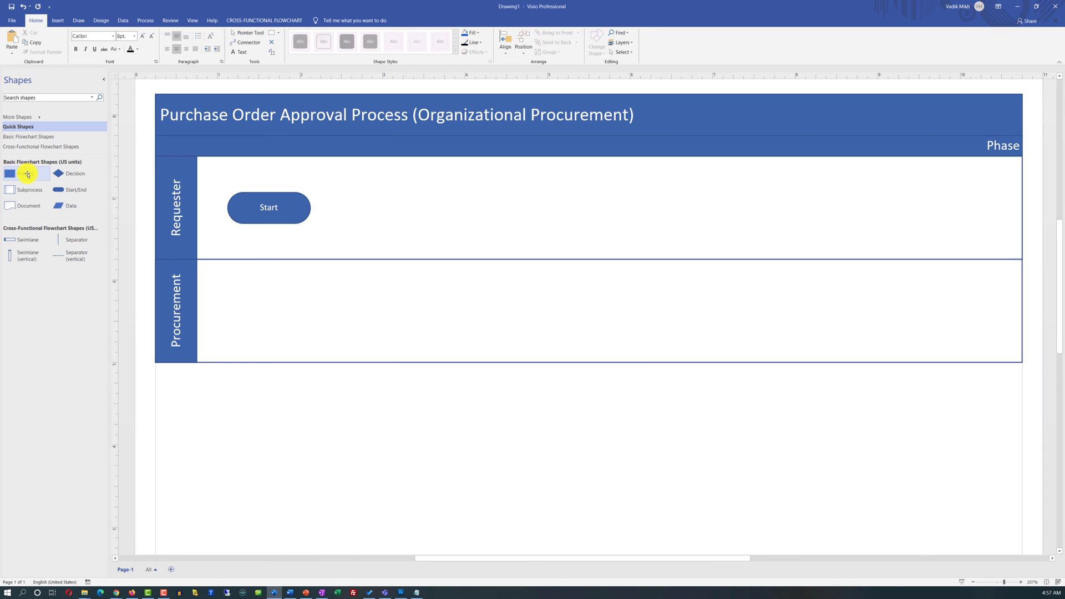
drag(10, 174, 387, 208)
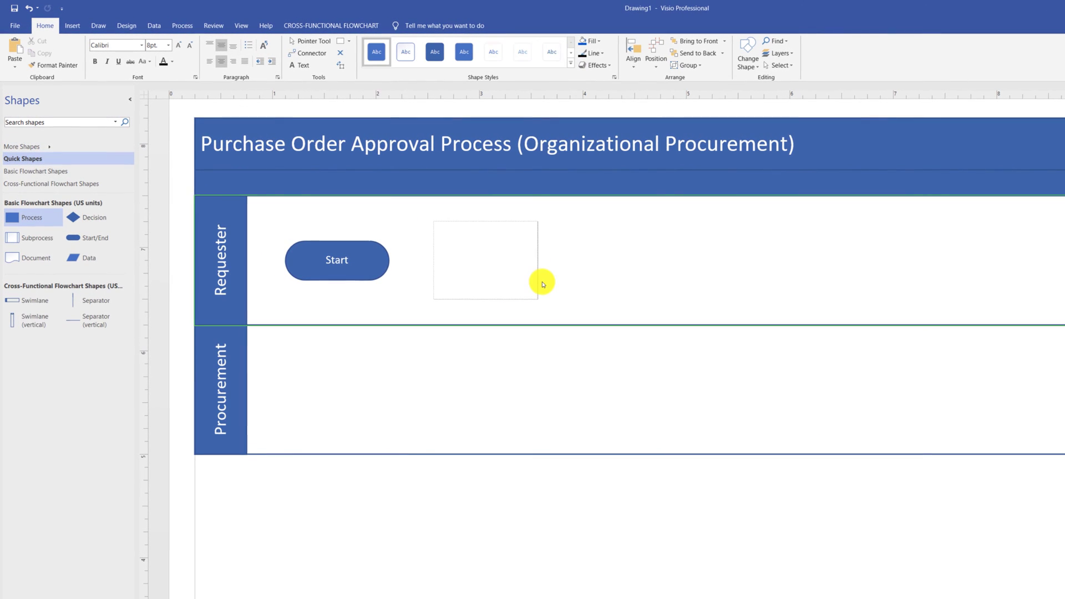
text(Define business need for purchase)
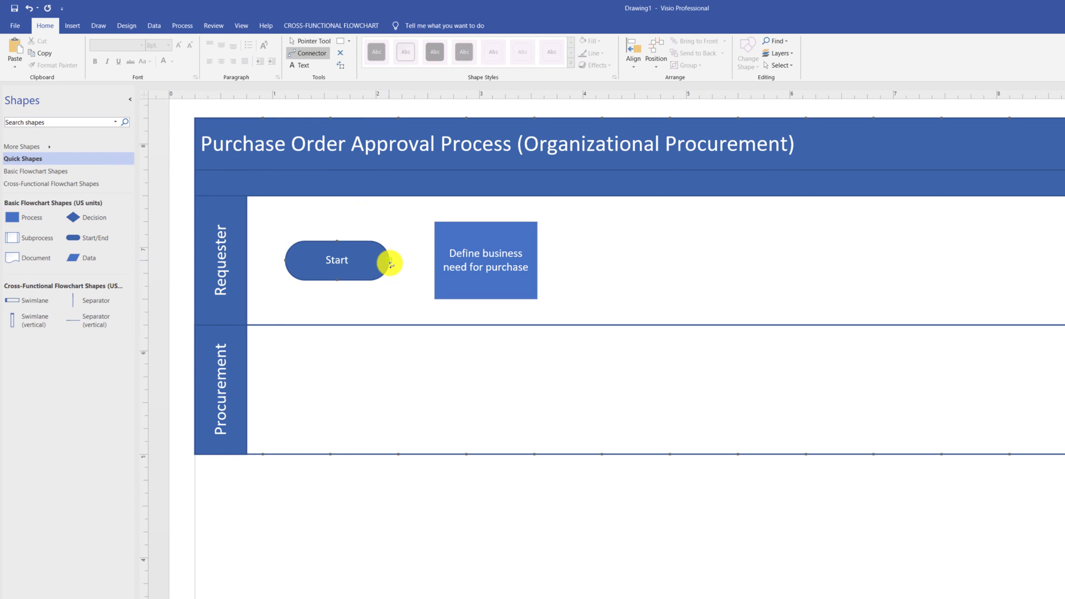
Connect Start to Define business need for purchase, then add 'Initial discussion of acquisition with the supervisor' to its right
drag(393, 263, 436, 261)
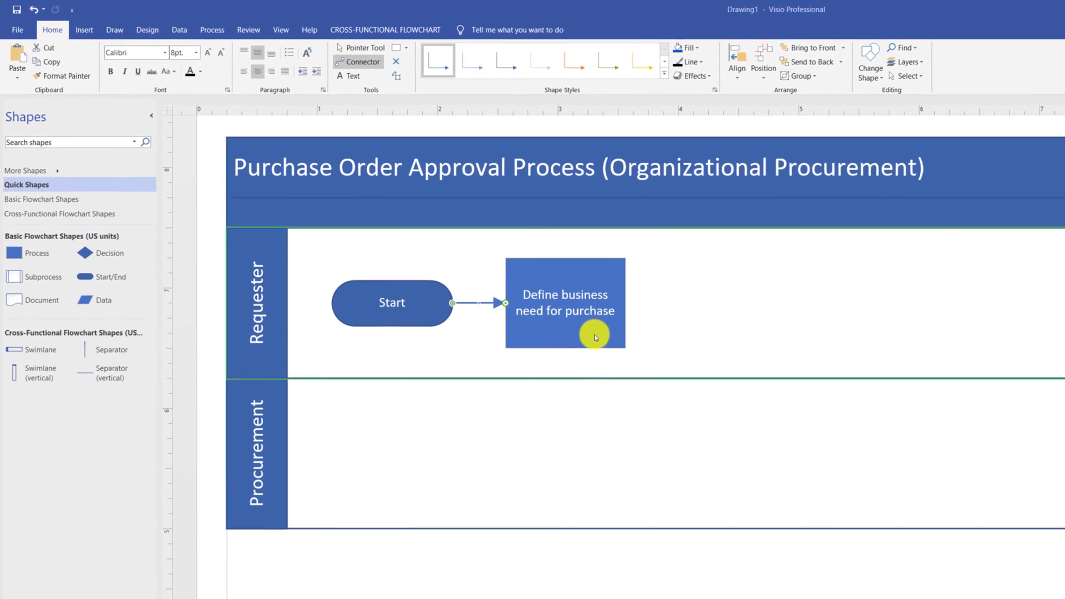
click(594, 337)
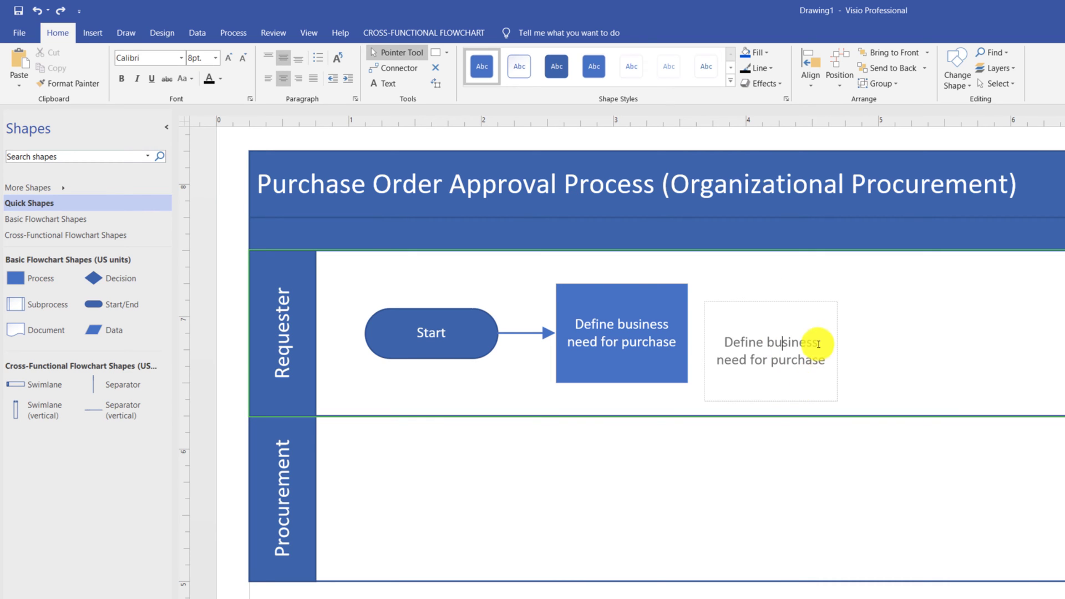
text(Initial discussion of acquisition with the supervisor)
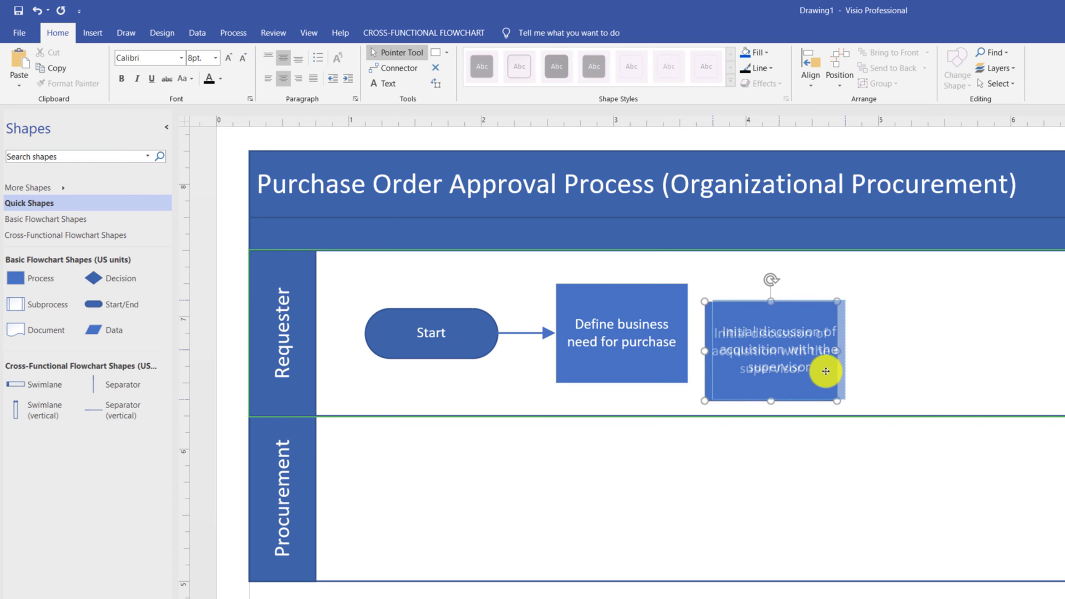
drag(827, 372, 851, 363)
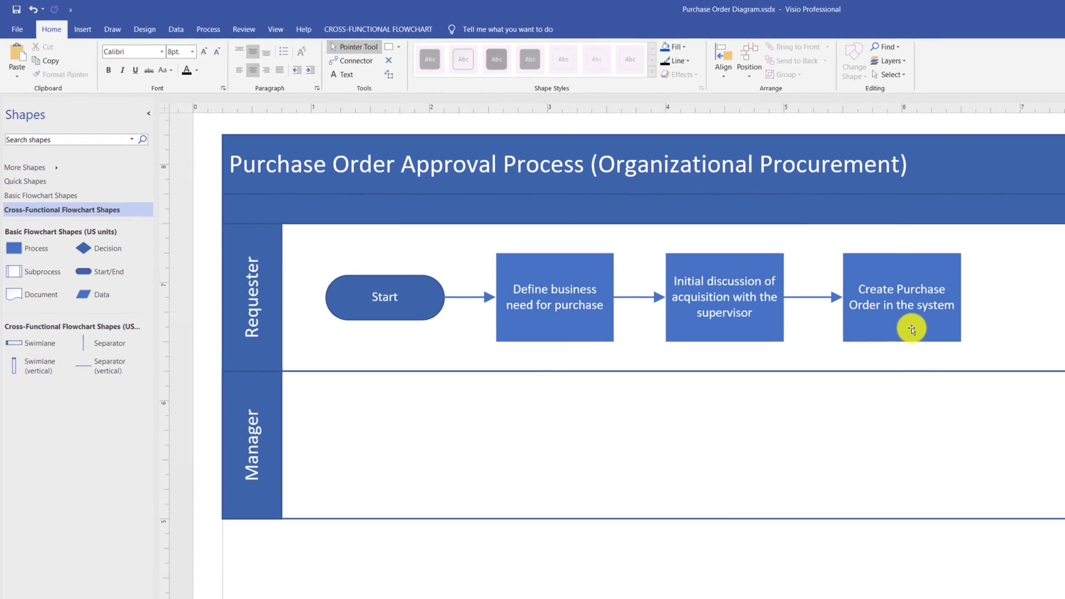
Add an arrow-linked blank process box below Create Purchase Order in the Manager lane
click(913, 330)
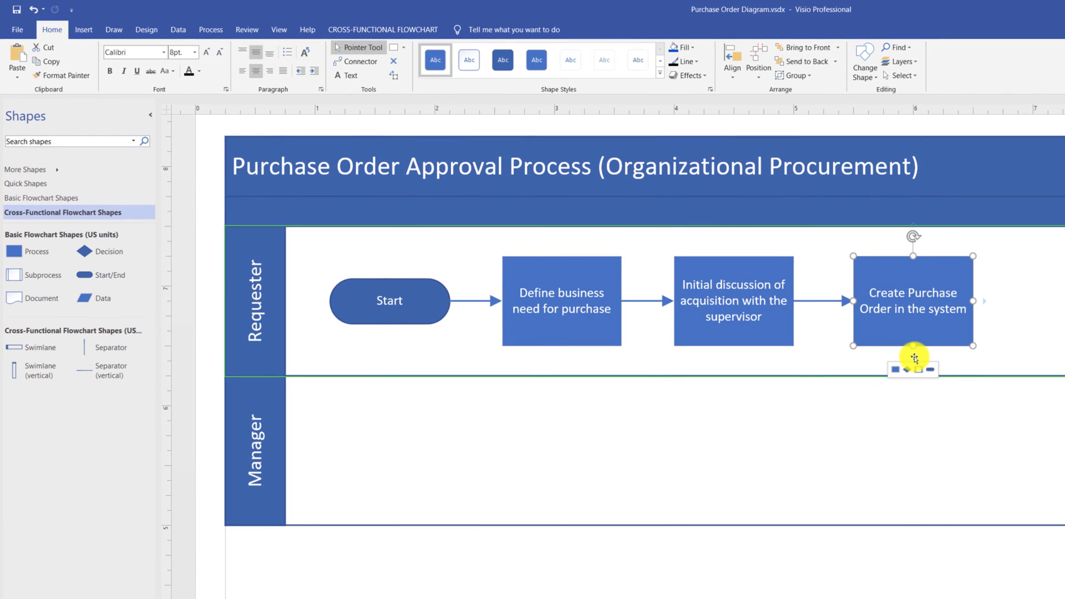
drag(913, 360, 913, 452)
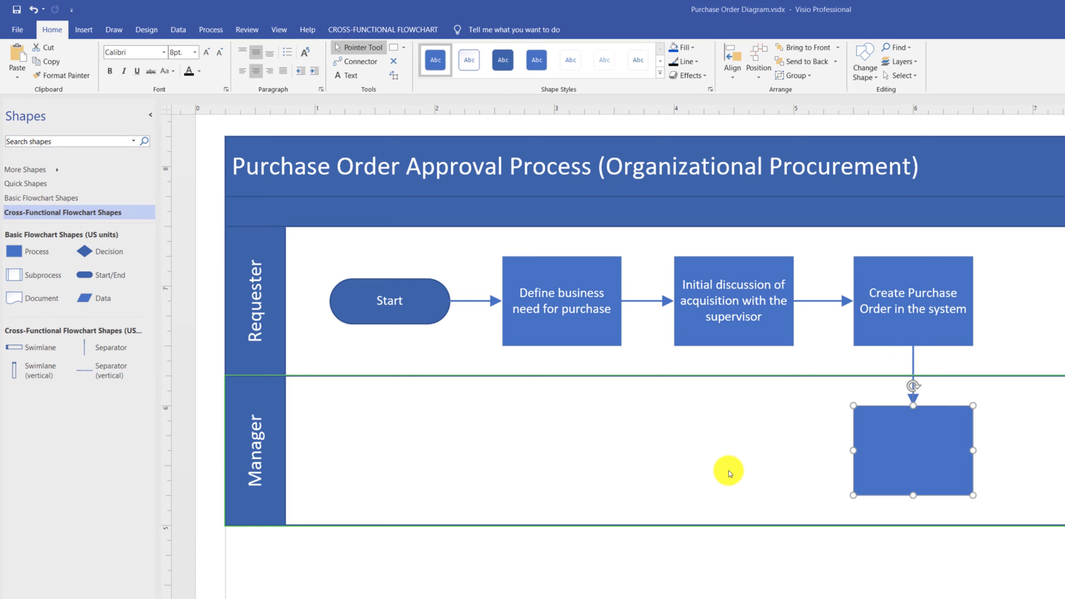
mouse_move(865, 481)
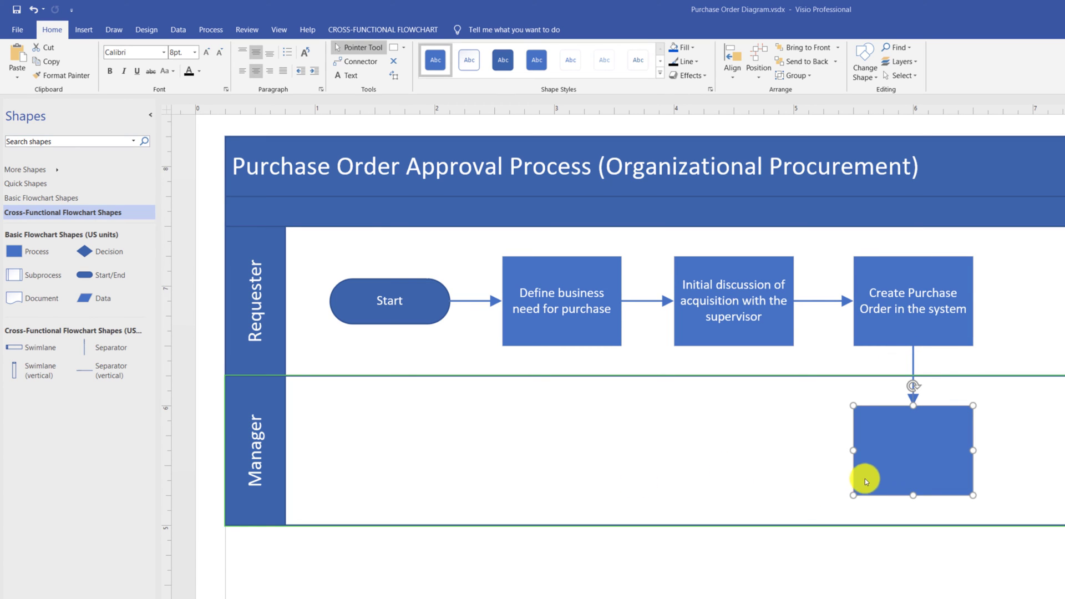
mouse_move(880, 469)
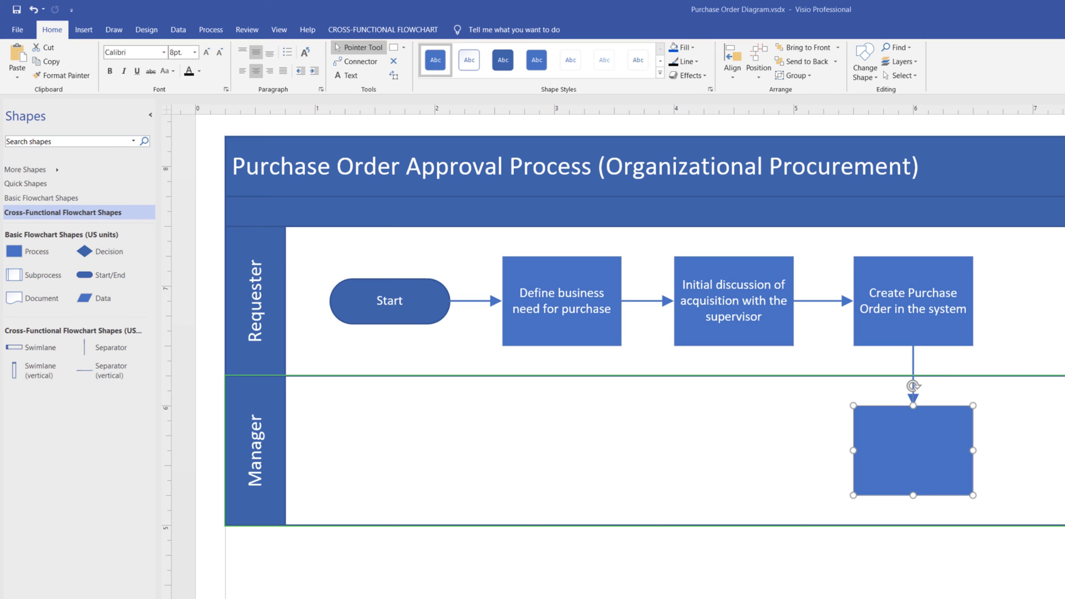
mouse_move(783, 413)
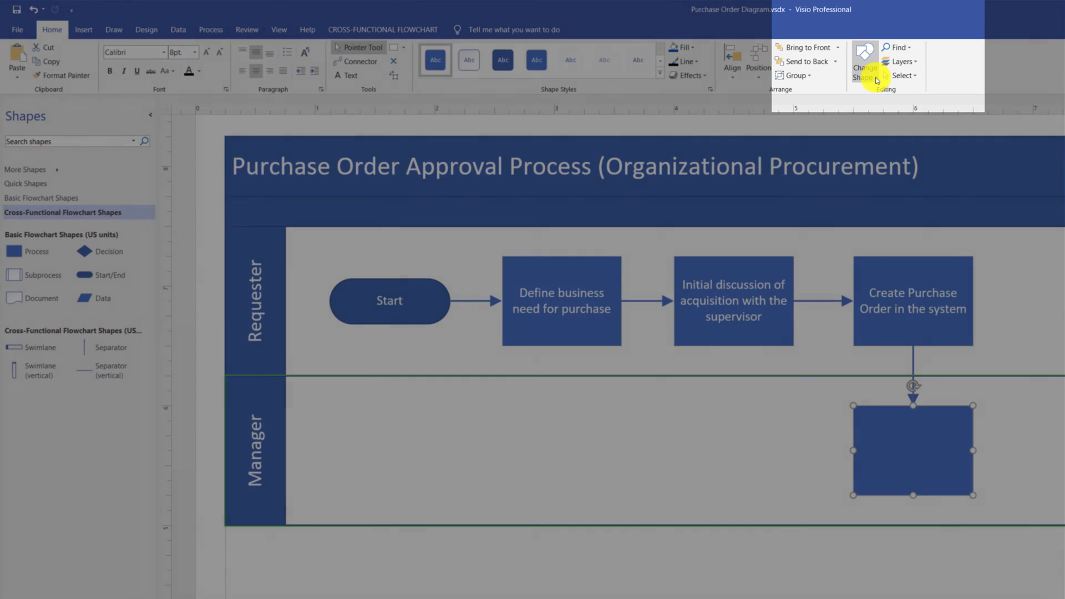
Bring up the Change Shape alternatives for the new Manager lane box
click(890, 110)
text(Request Quotes from Multiple Vendors)
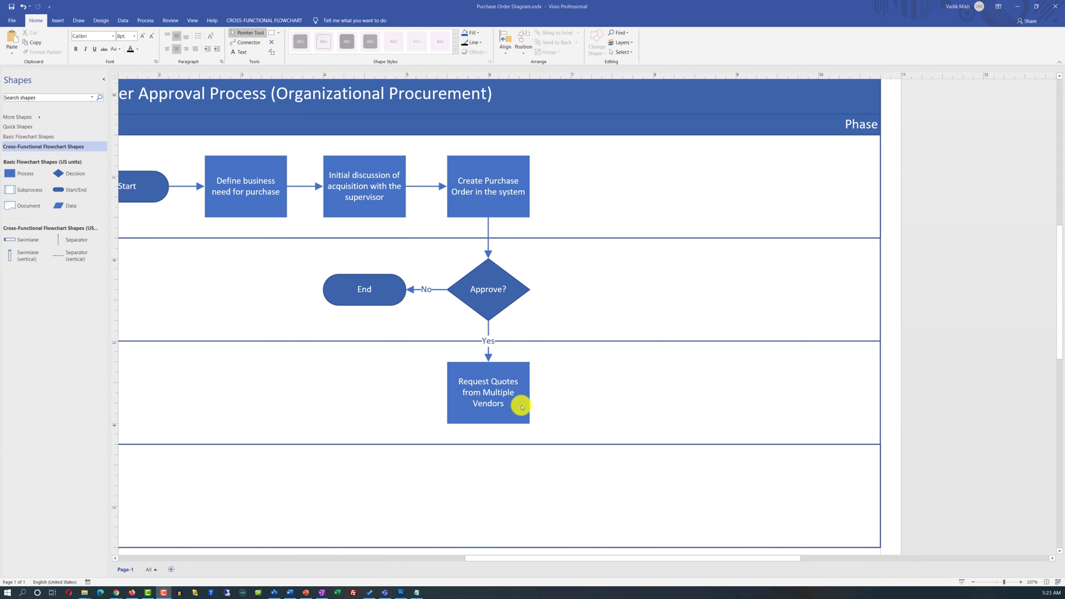
Delete the stray connector running from Approve? to Select Vendor
click(488, 392)
text(Select Vendor)
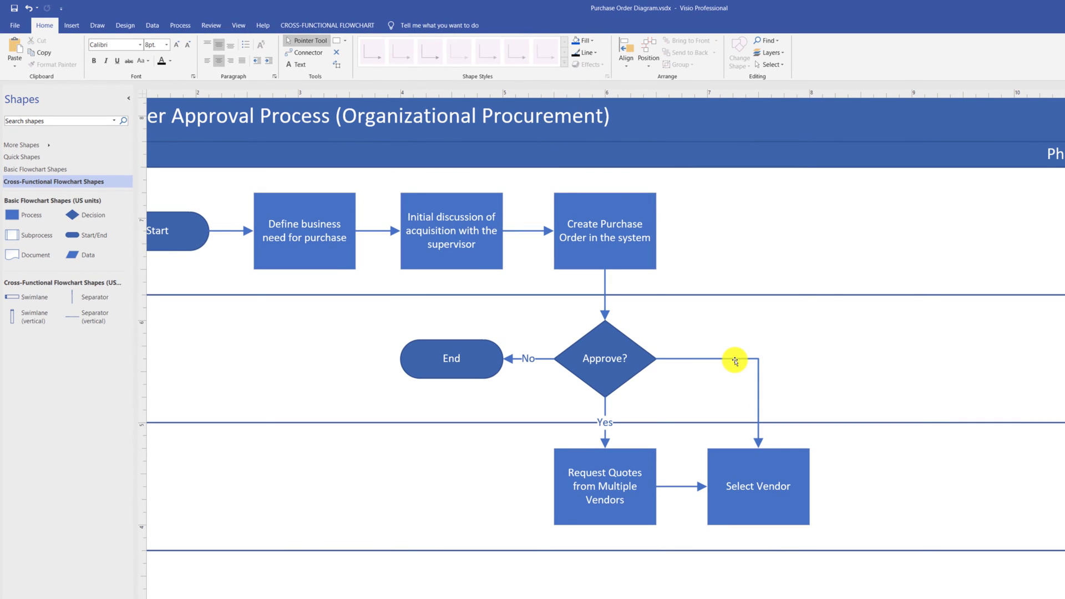
right_click(735, 359)
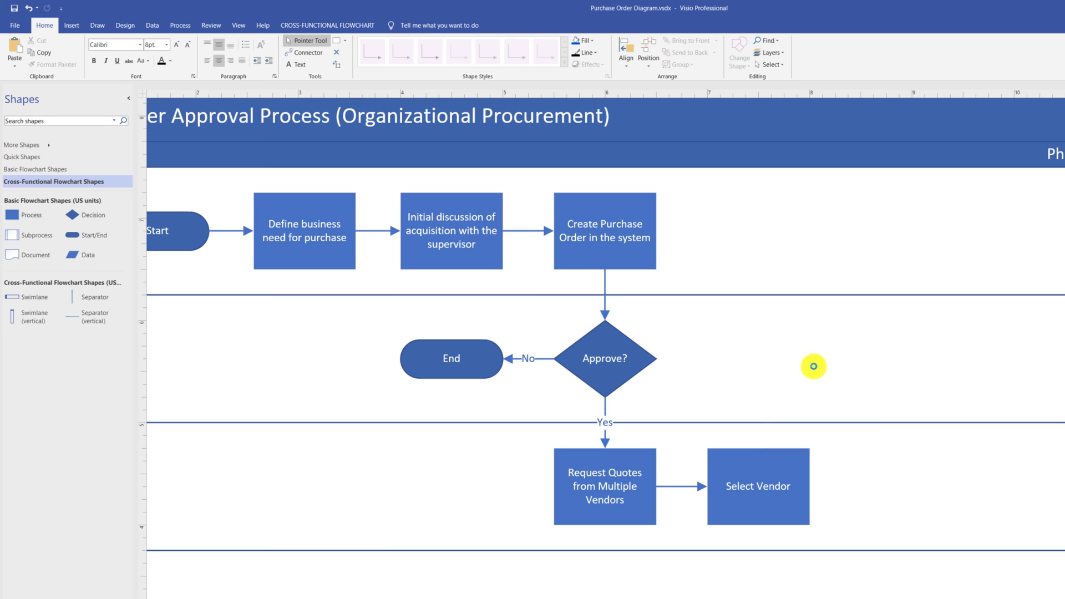
key(Delete)
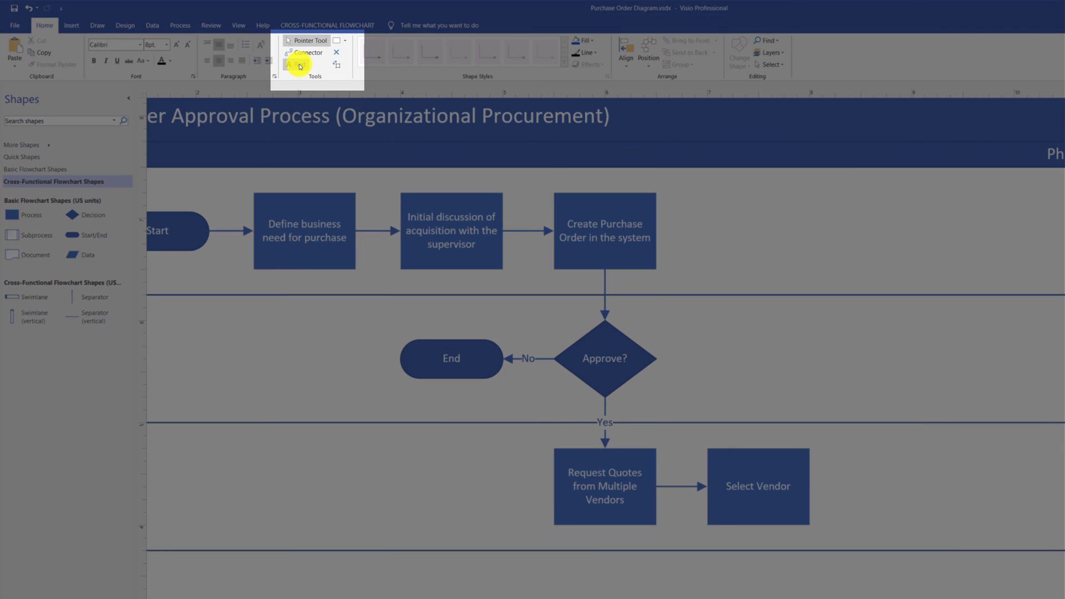
Place a free text label 'Comment' beside Create Purchase Order and open its options
click(299, 64)
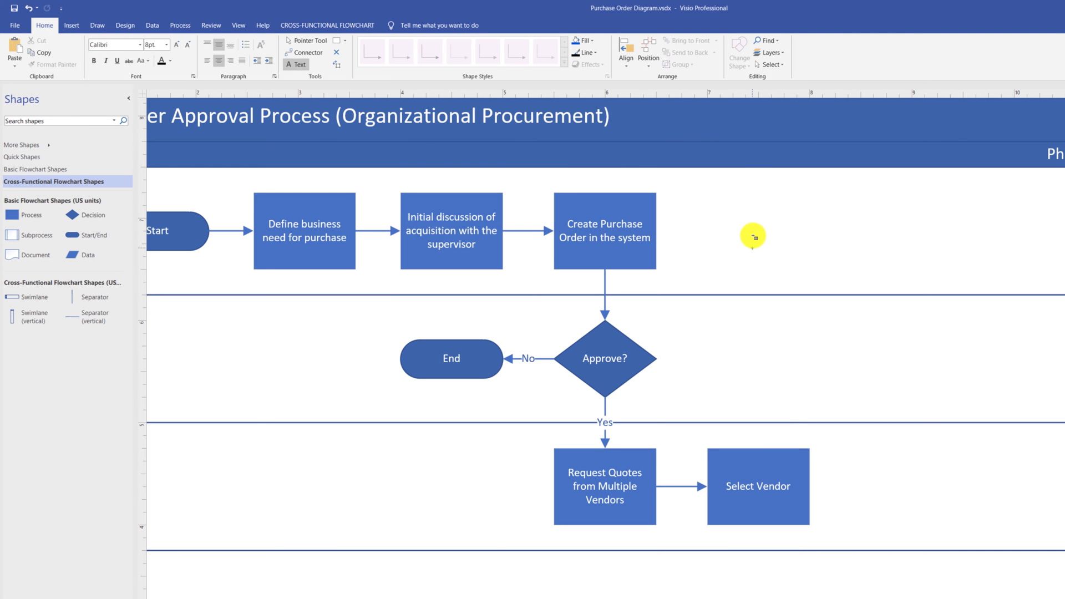
click(753, 229)
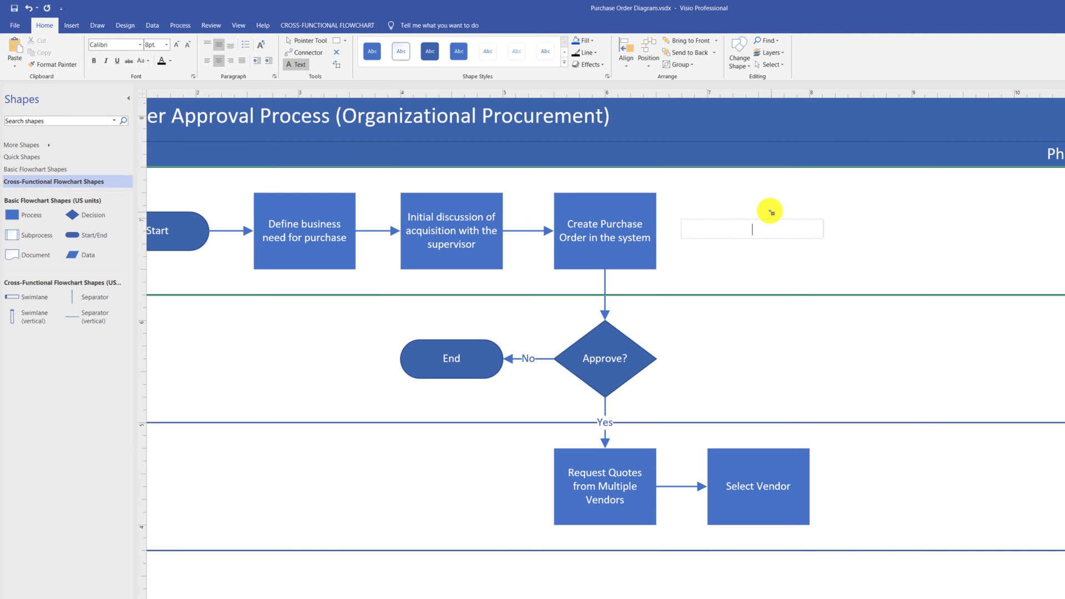
text(Comment)
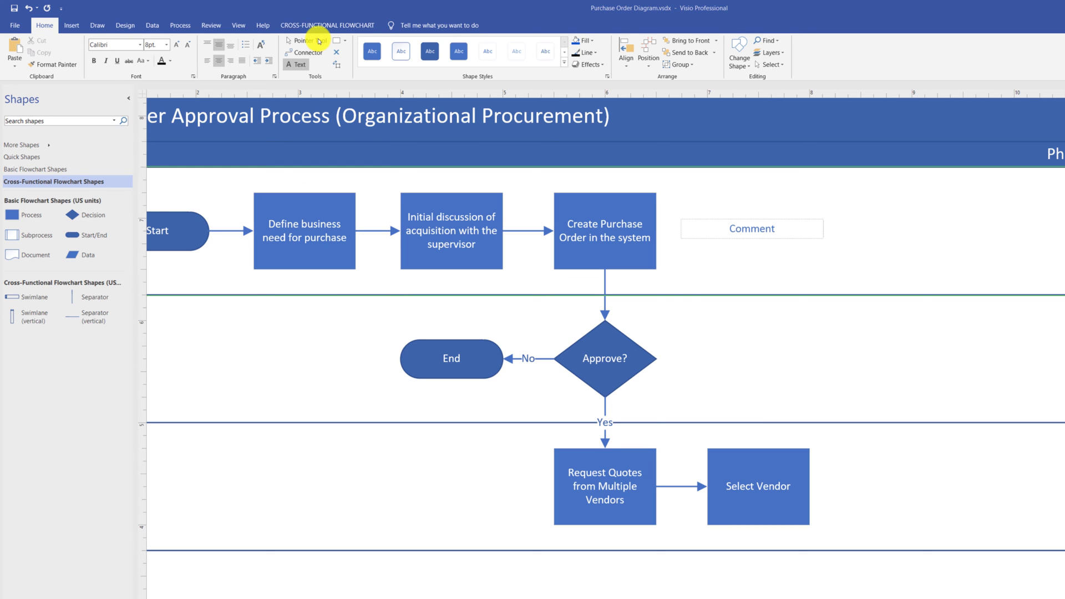
mouse_move(316, 42)
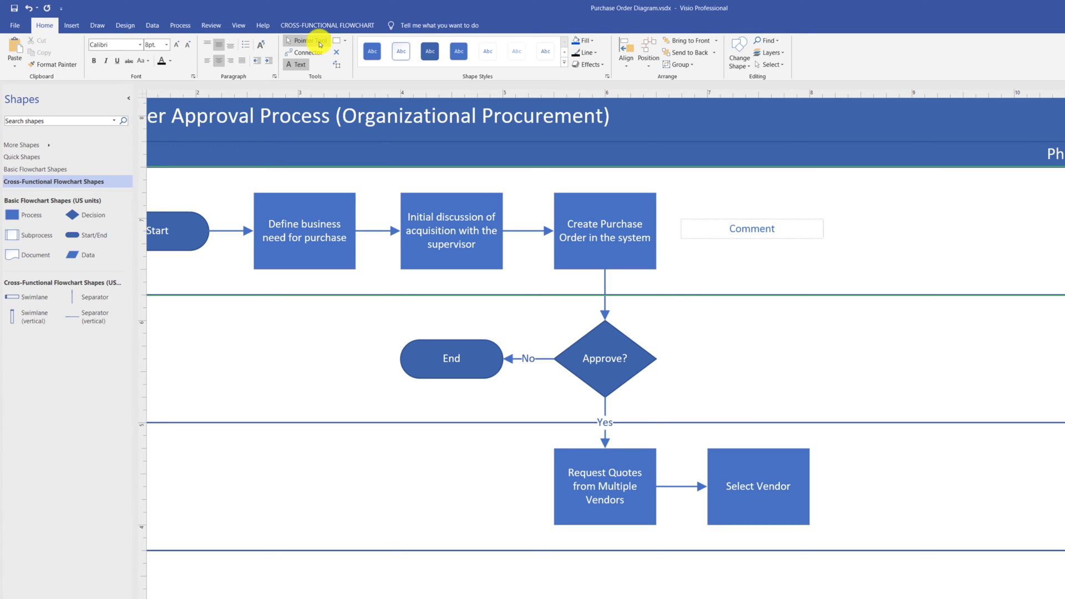
click(751, 228)
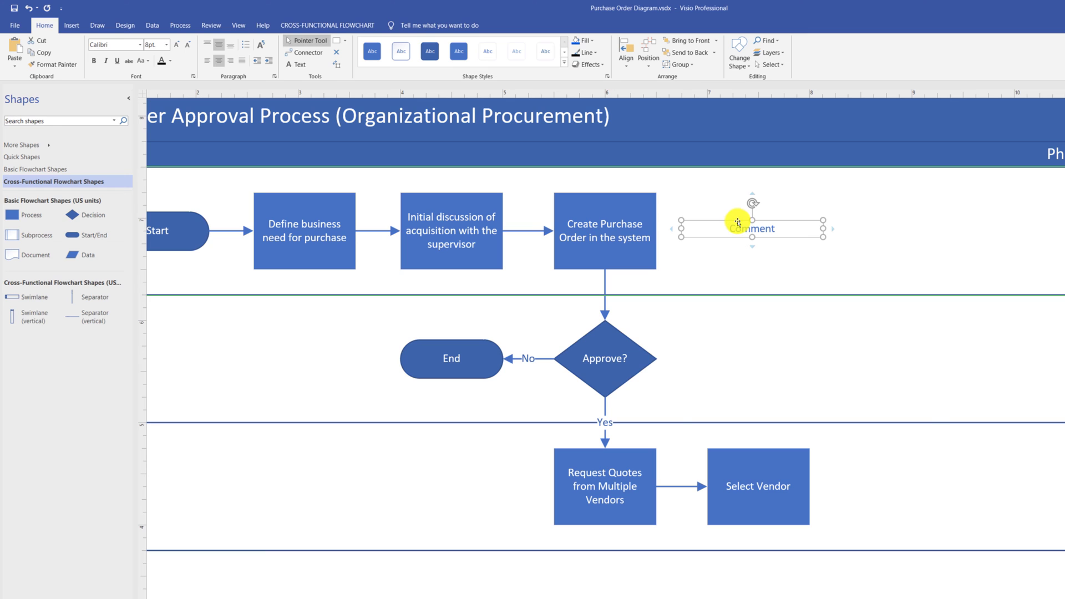
right_click(750, 228)
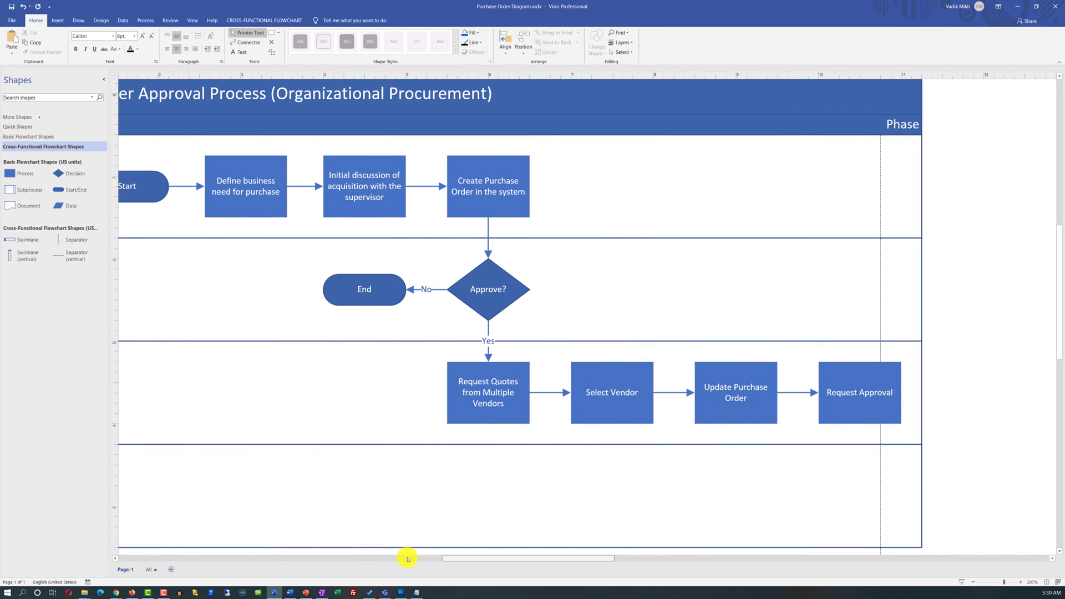
Scroll the page left to view the bottom lane below Request Approval
scroll(left, 3)
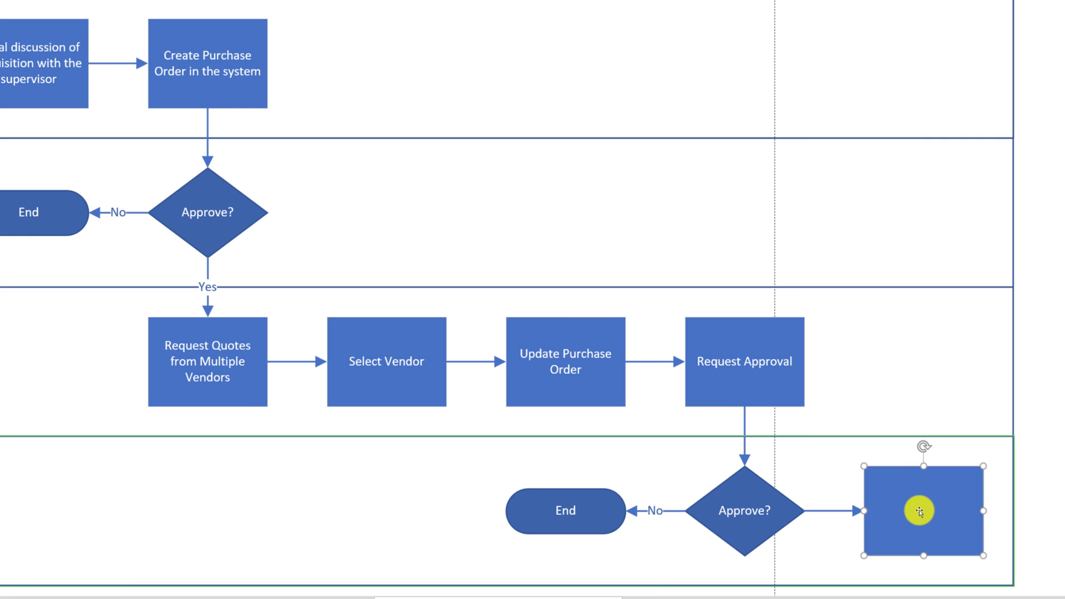
Label the new step 'Send PO Details to Vendor' and move it up into the third lane
text(Send PO Details to Vendor)
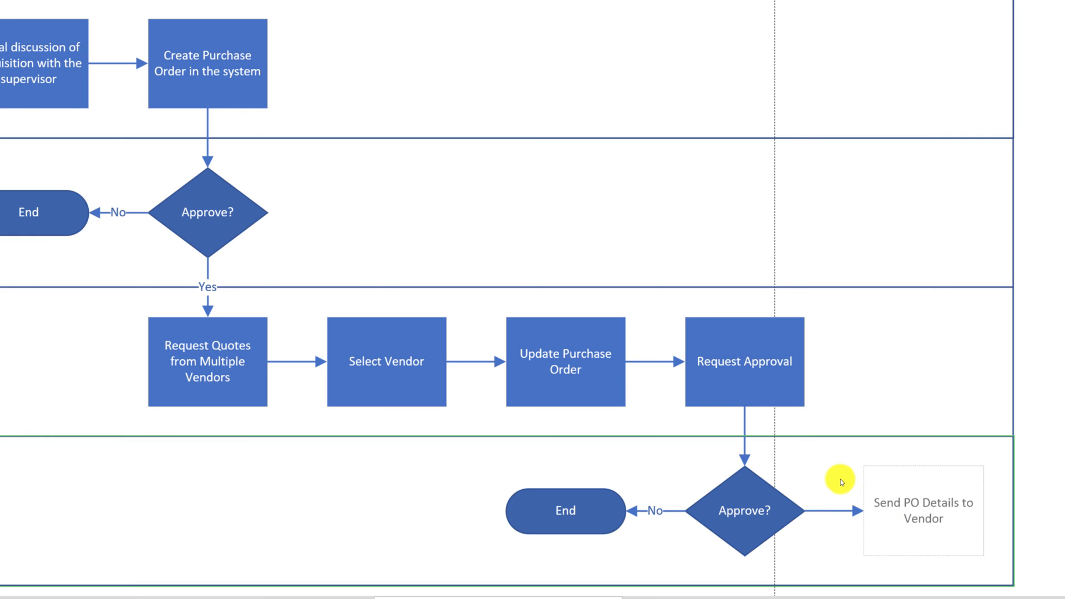
click(917, 509)
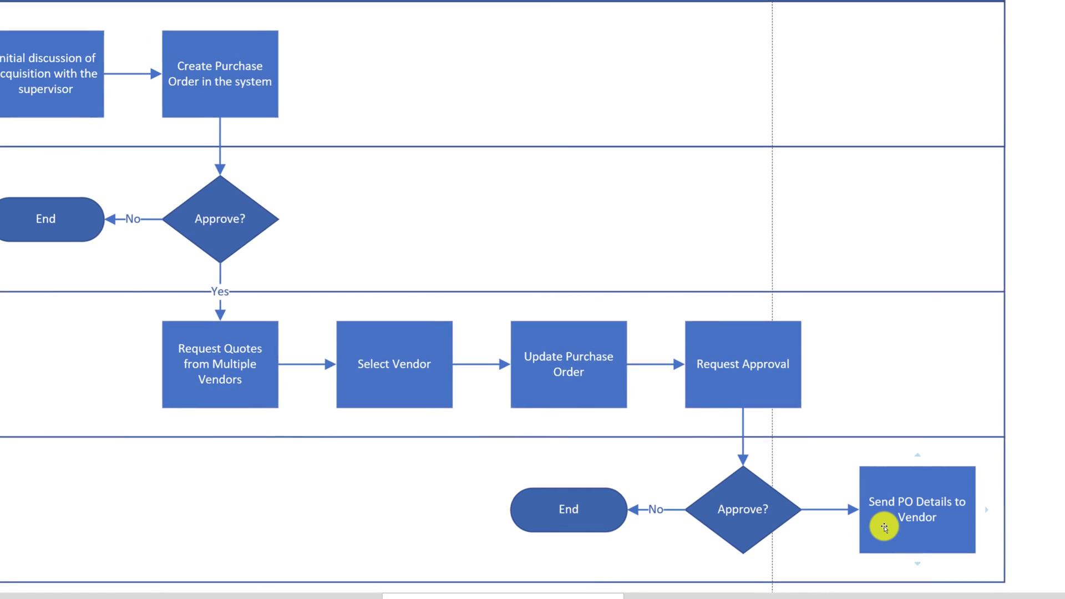
scroll(down, 3)
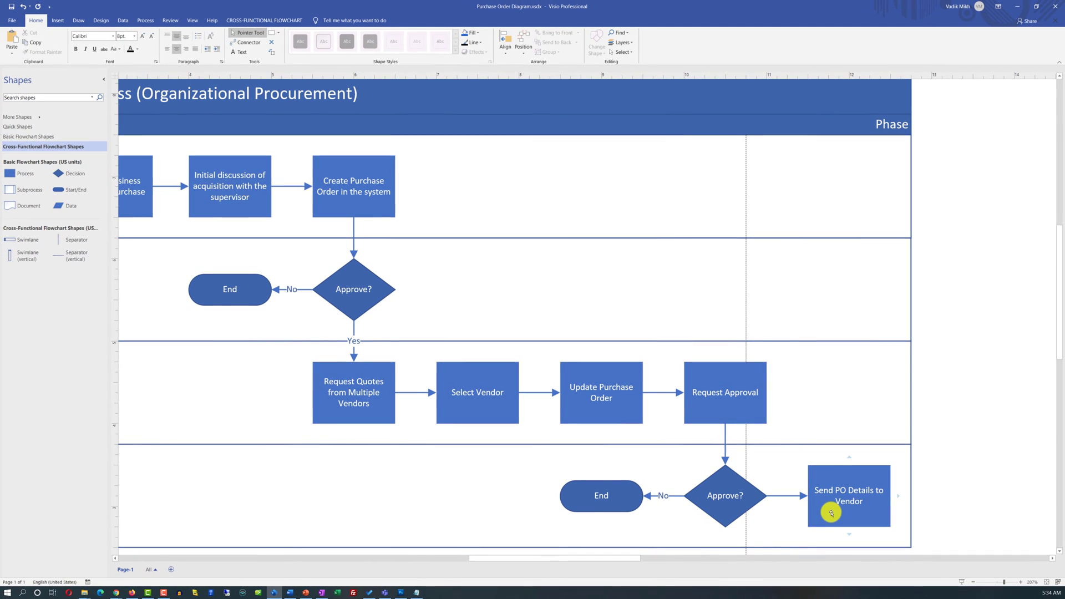
click(848, 496)
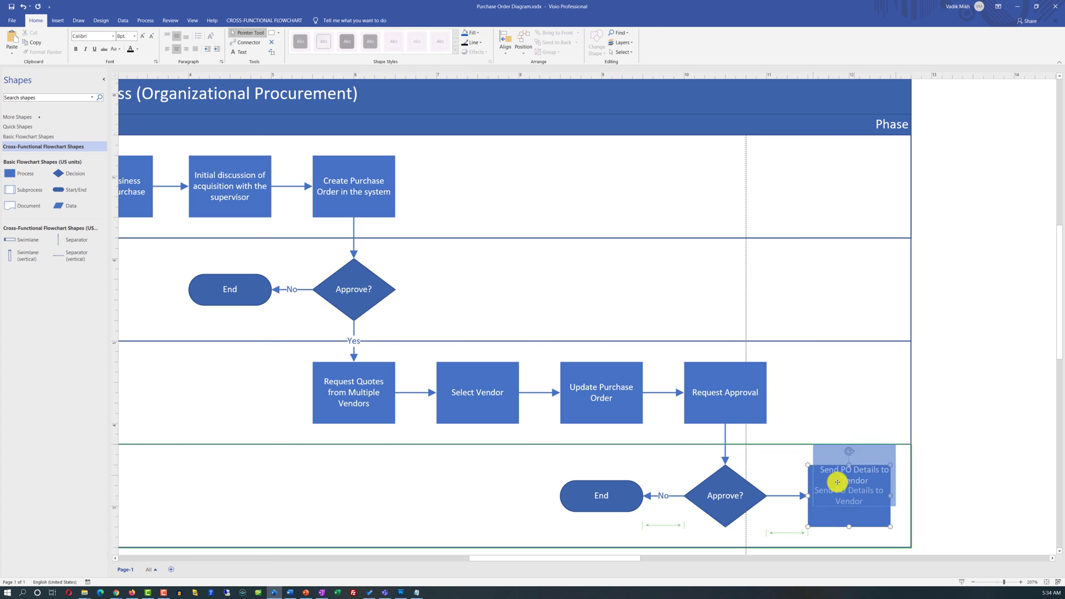
drag(851, 481, 832, 412)
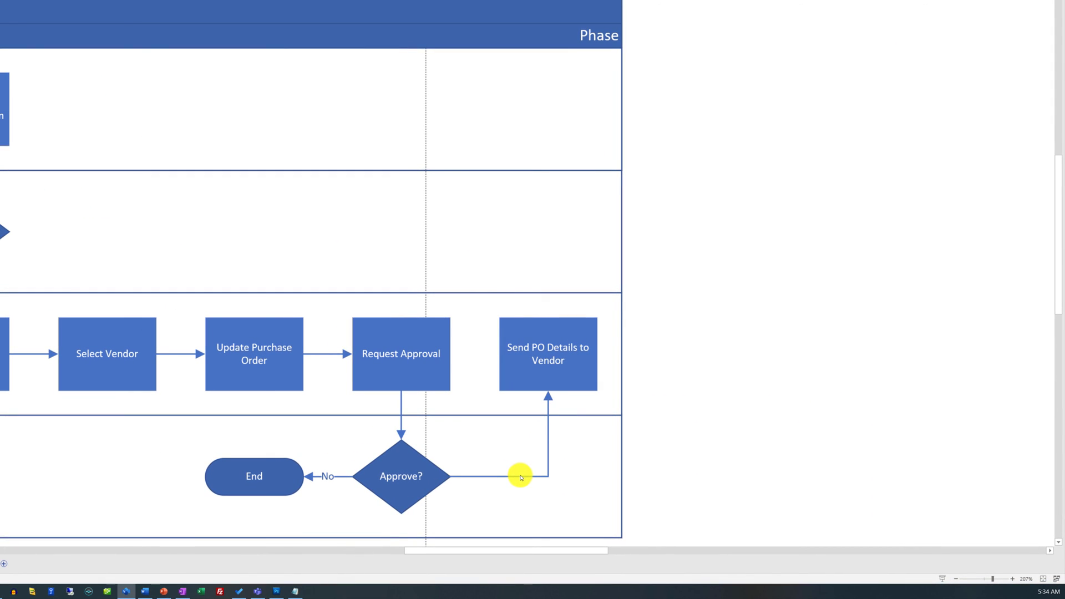
Label the second Approve? branch 'Yes' and finish the Work with Vendor step label
text(Yes)
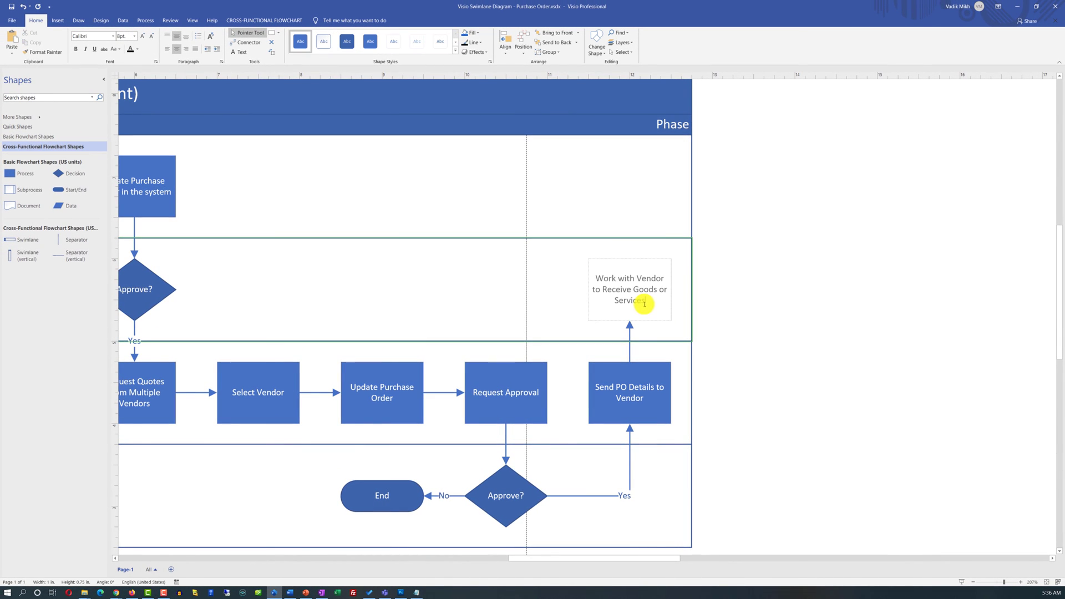
click(630, 288)
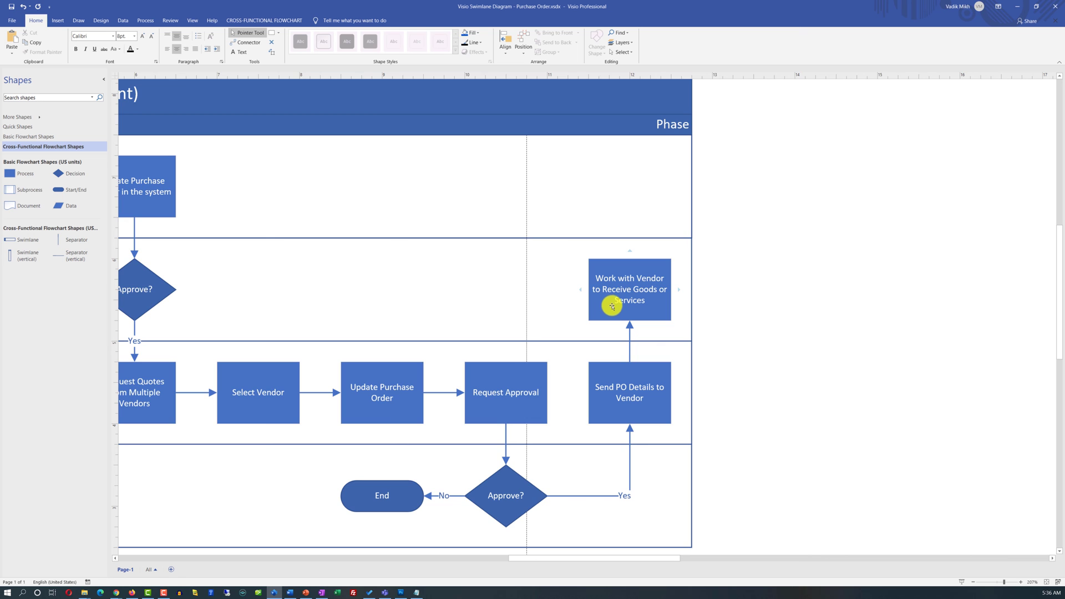
click(628, 288)
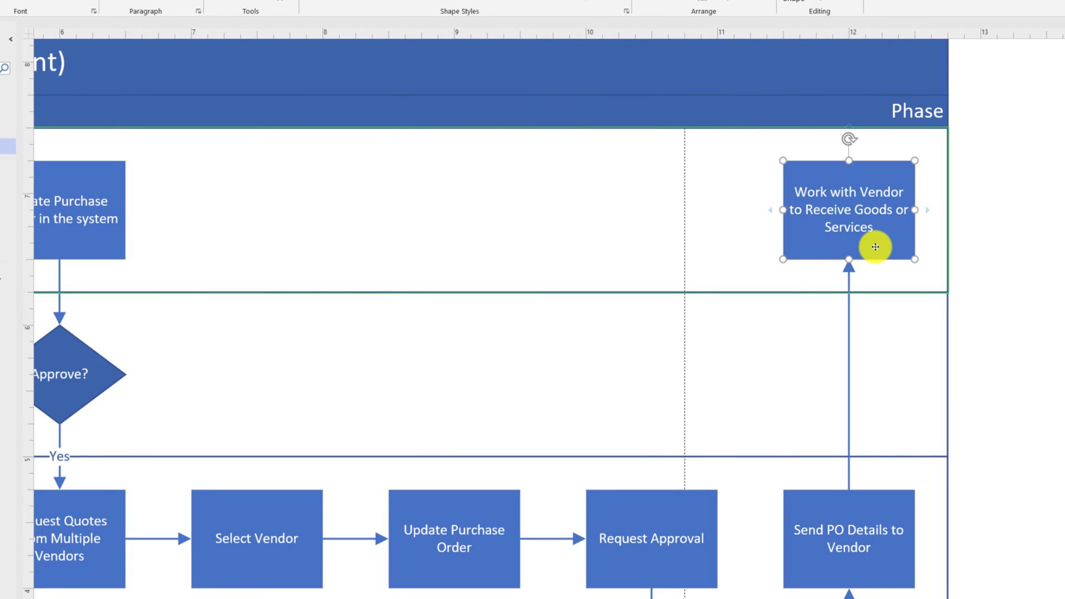
mouse_move(901, 236)
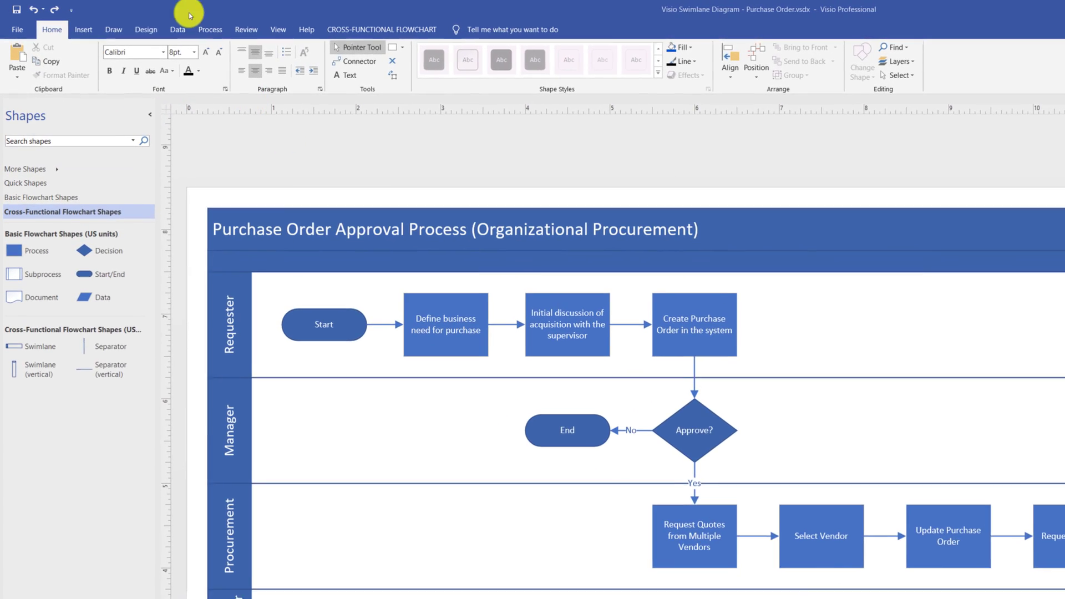
Preview themes in the Design gallery and apply the Linear theme
click(153, 31)
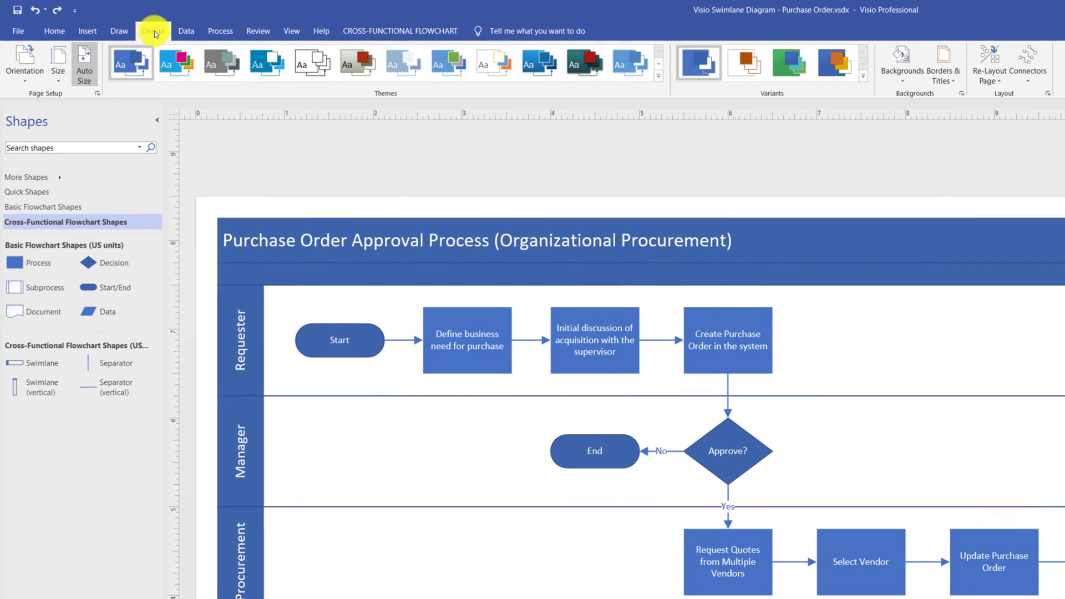
click(221, 64)
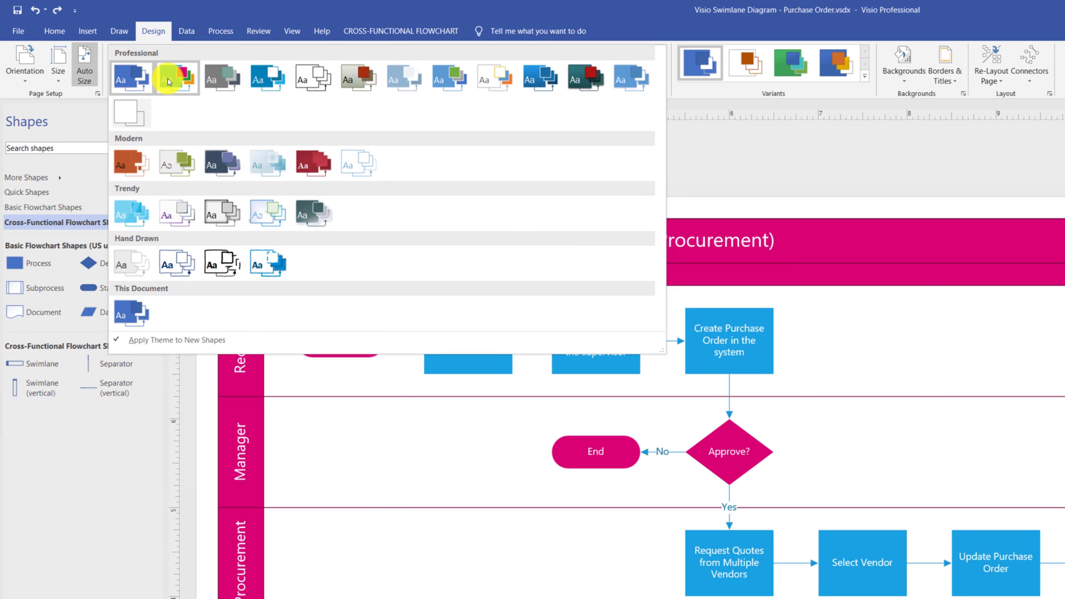
click(448, 77)
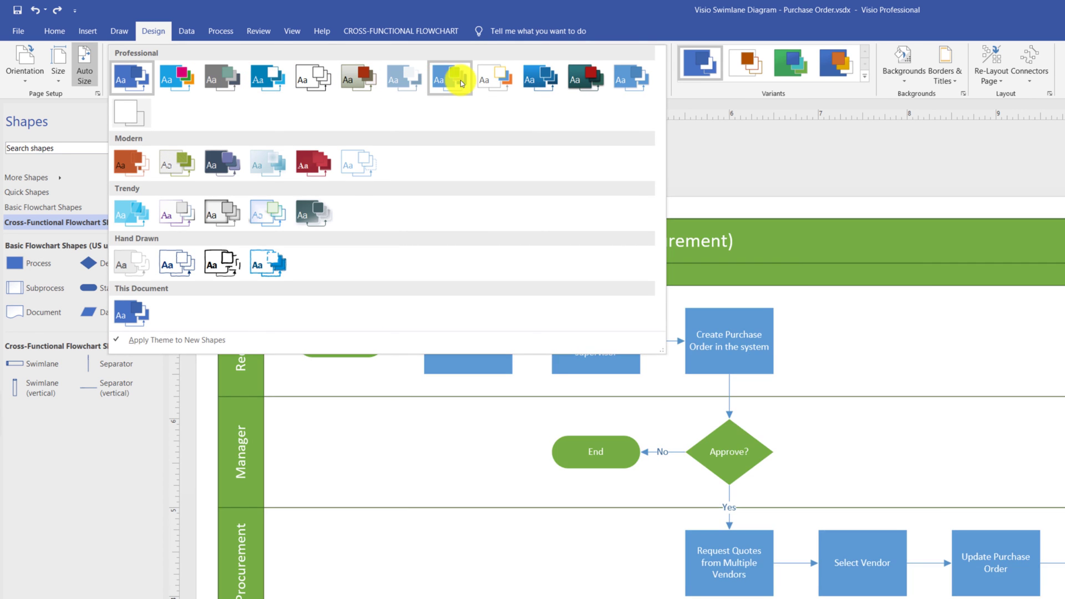
click(130, 164)
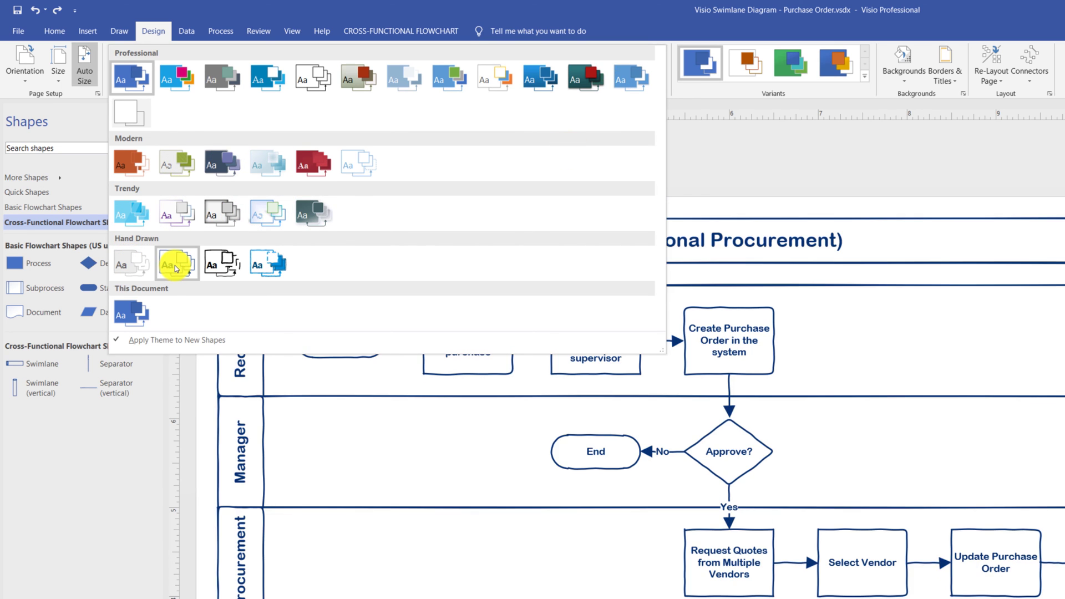
click(176, 78)
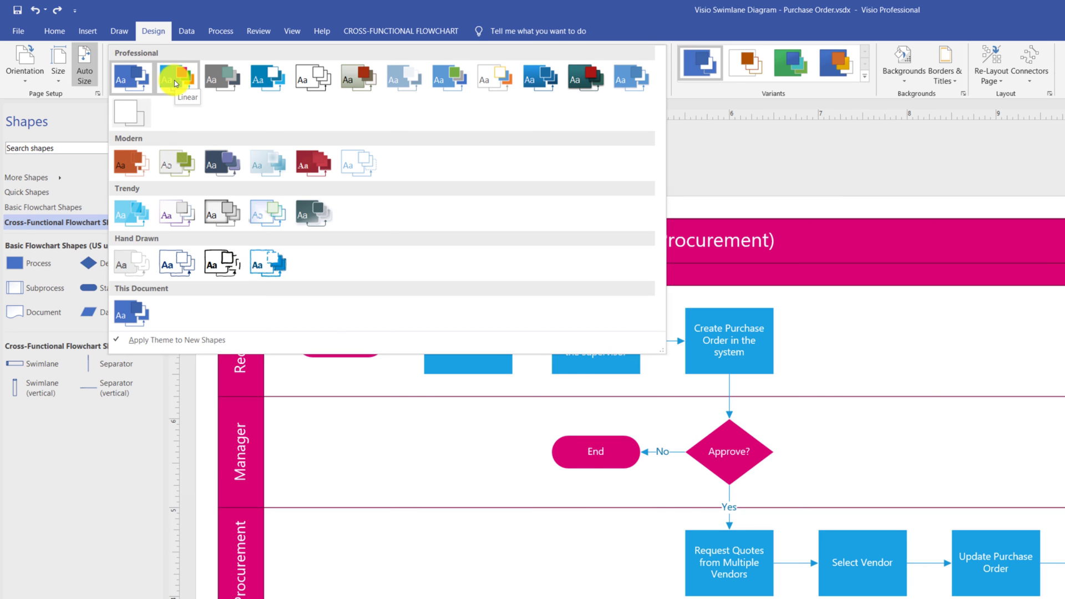
click(176, 78)
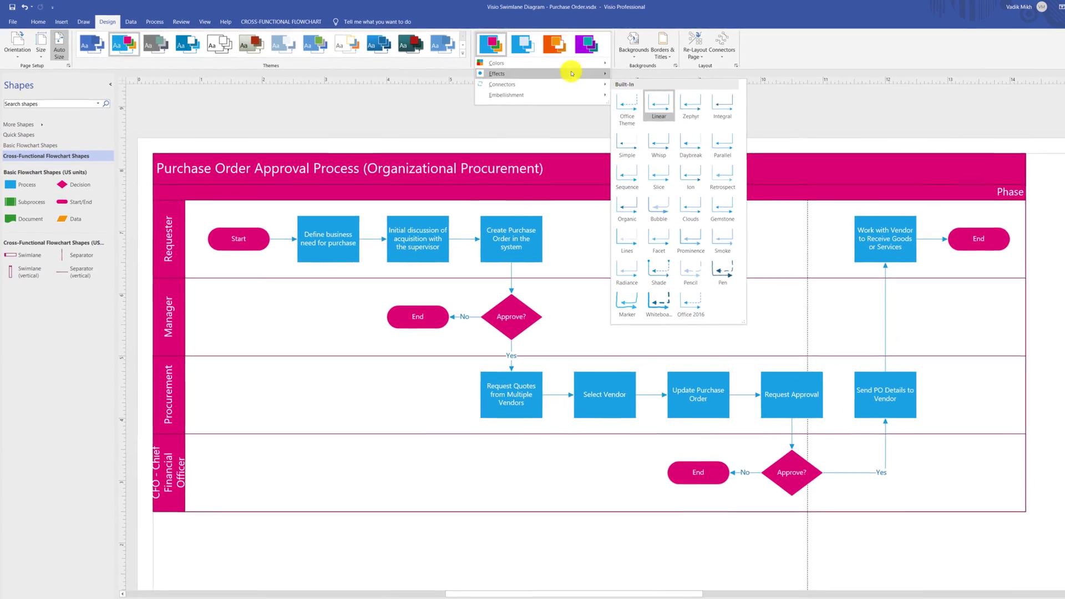
click(497, 62)
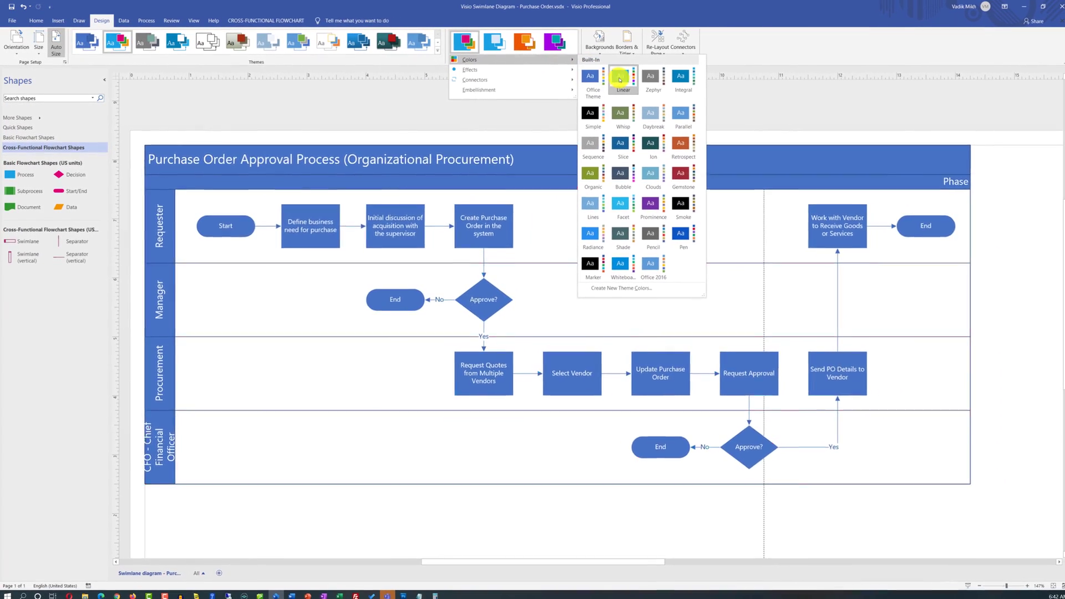
click(616, 112)
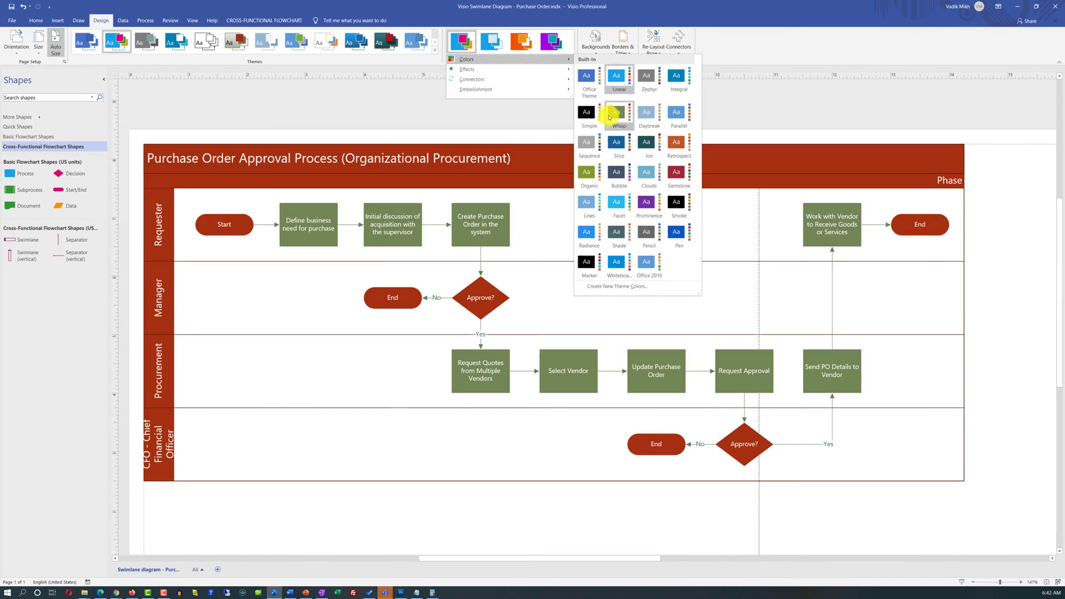
click(617, 142)
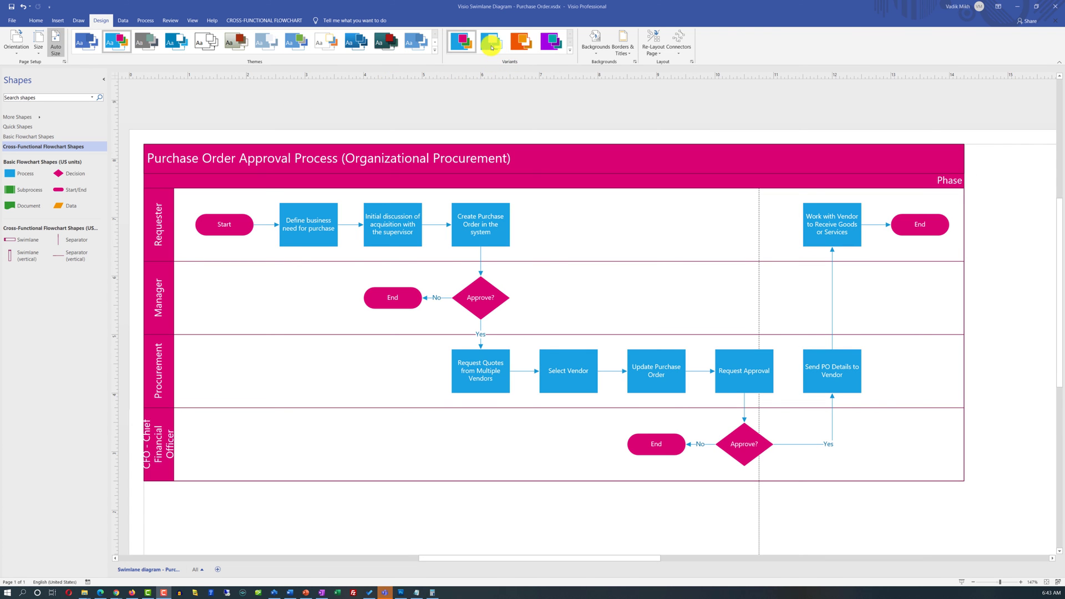
click(493, 40)
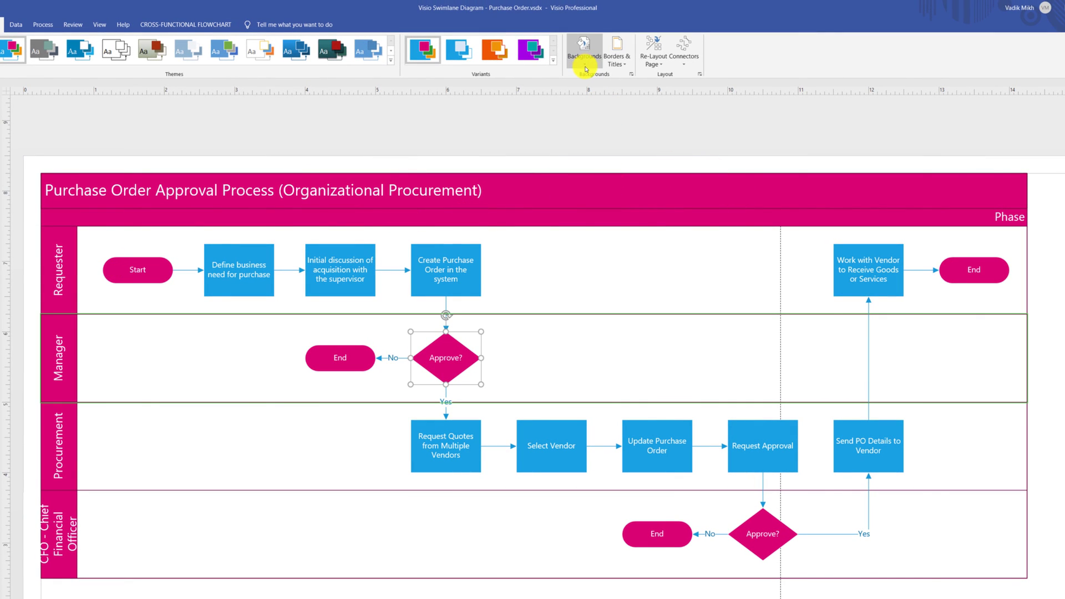
Open the list of page backgrounds on the Design tab
click(583, 48)
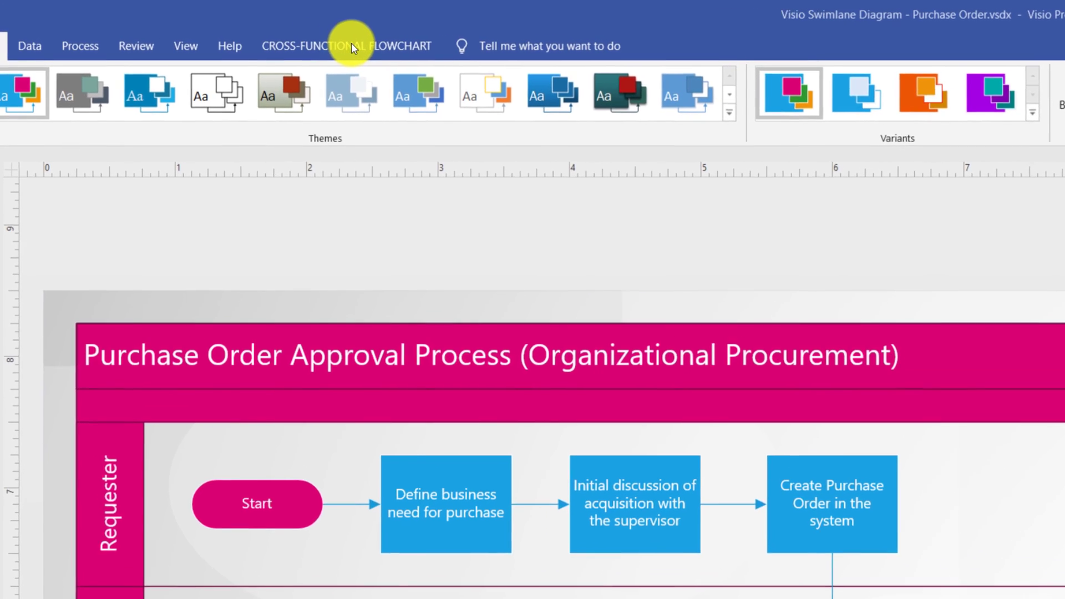
Toggle the phase separators and the diagram title bar off, then back on
click(346, 46)
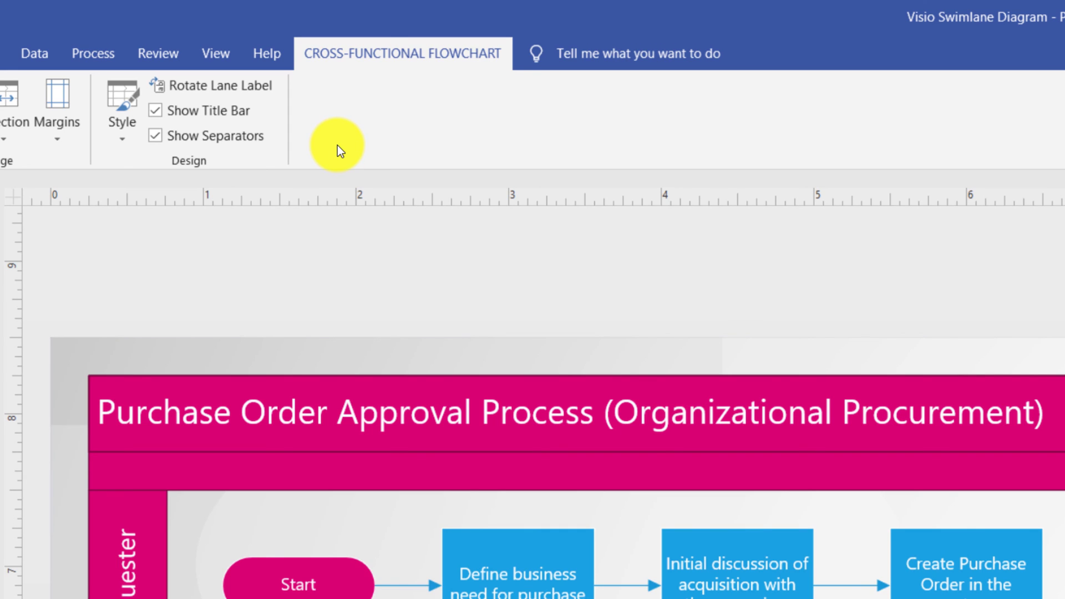
mouse_move(160, 139)
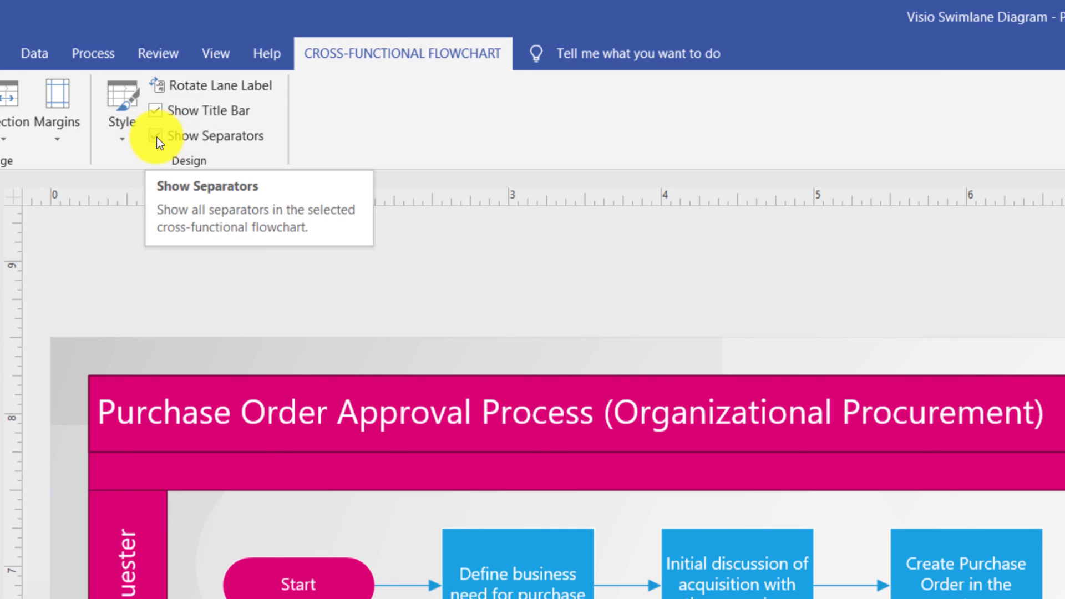
click(160, 136)
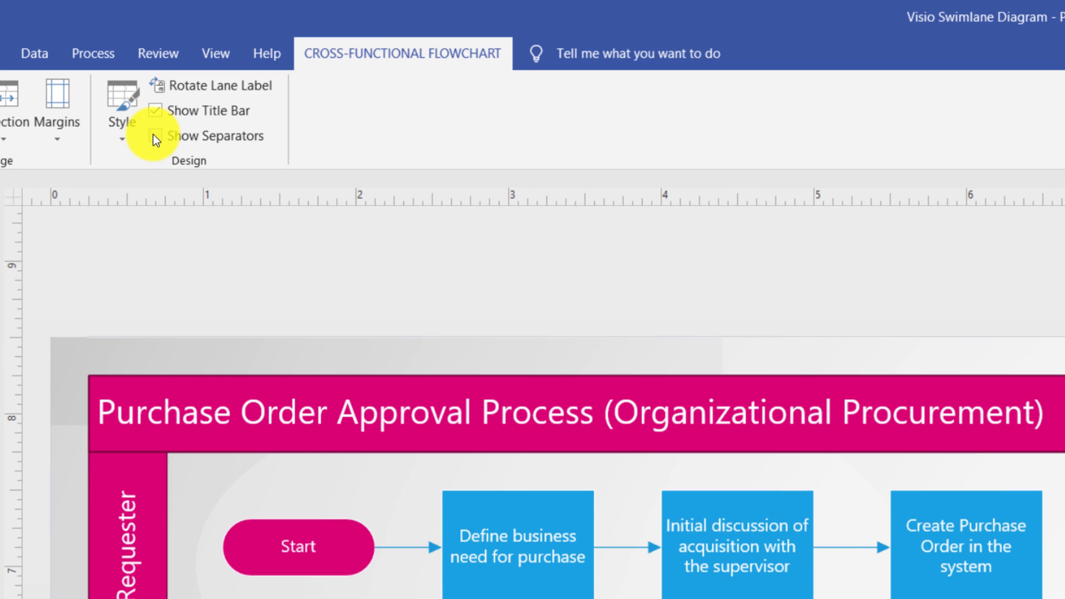
click(155, 136)
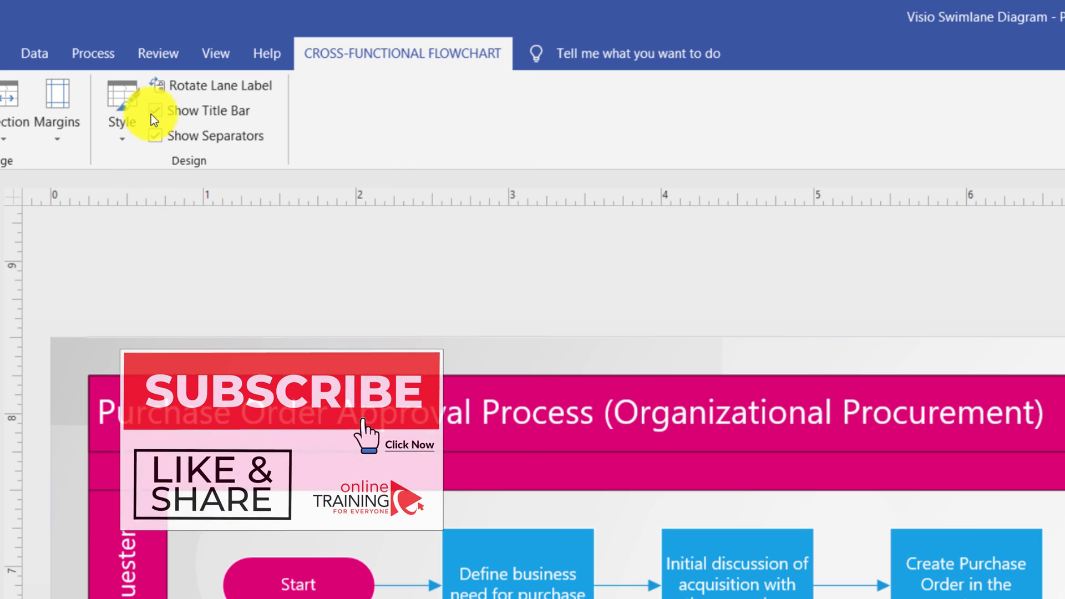
click(155, 111)
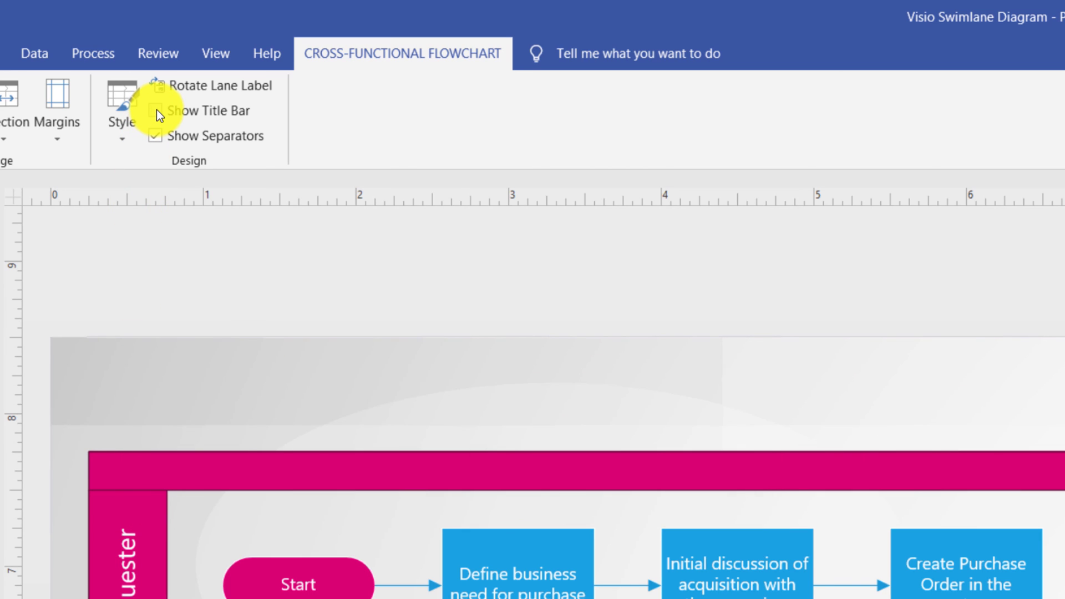
click(121, 116)
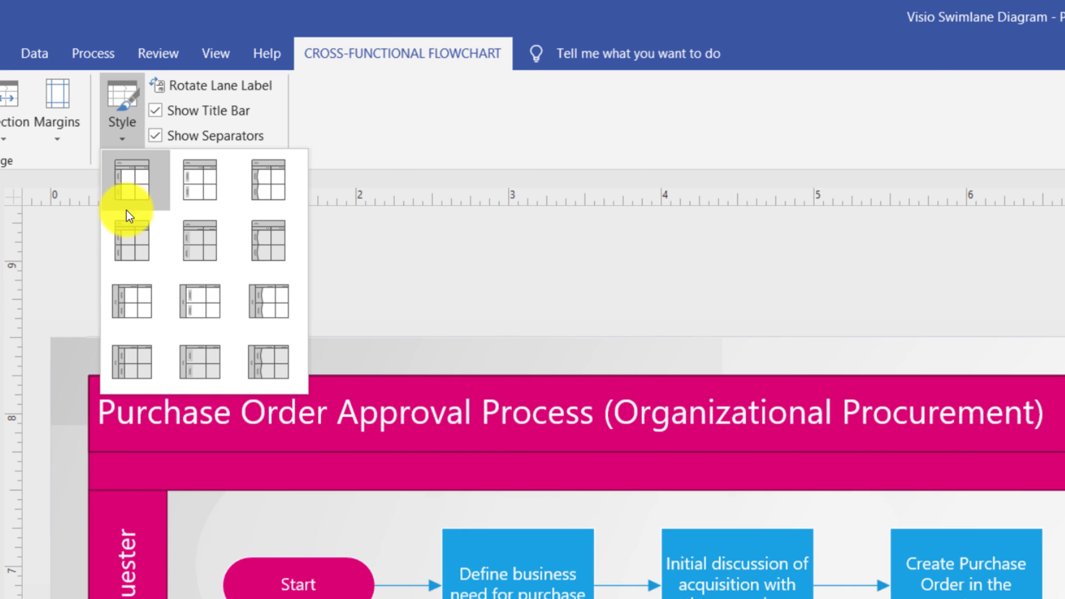
mouse_move(269, 317)
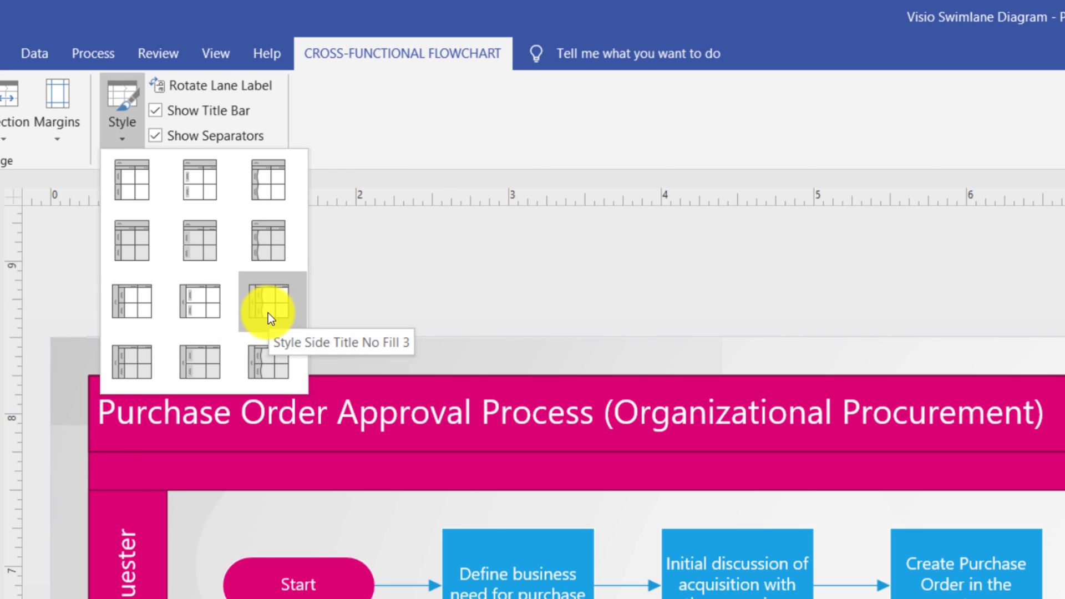
mouse_move(201, 366)
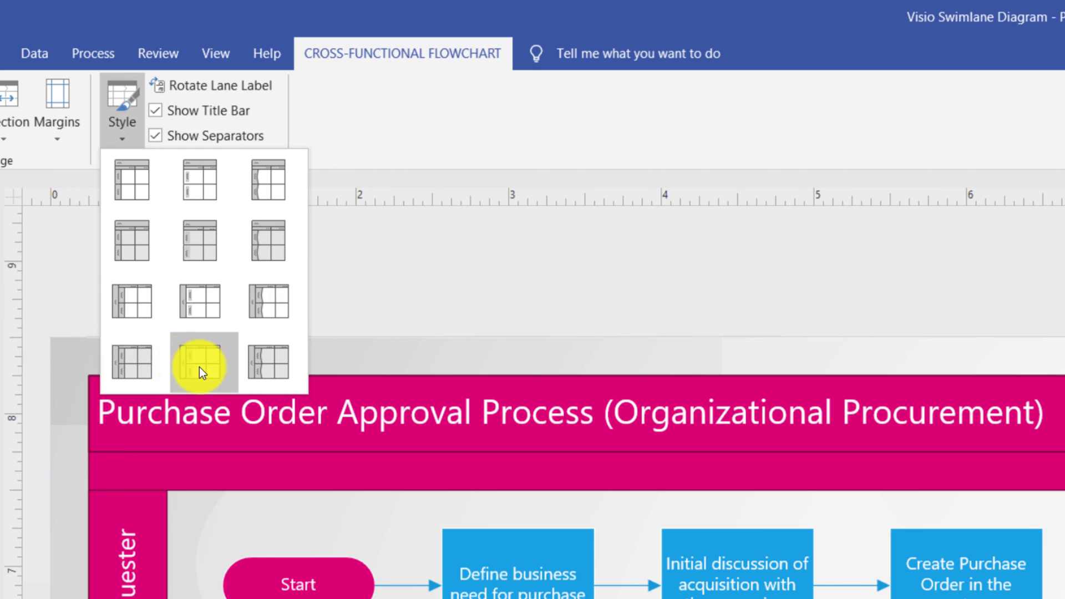
Browse the swimlane Margins, Style and Orientation options, keeping lanes horizontal
click(50, 112)
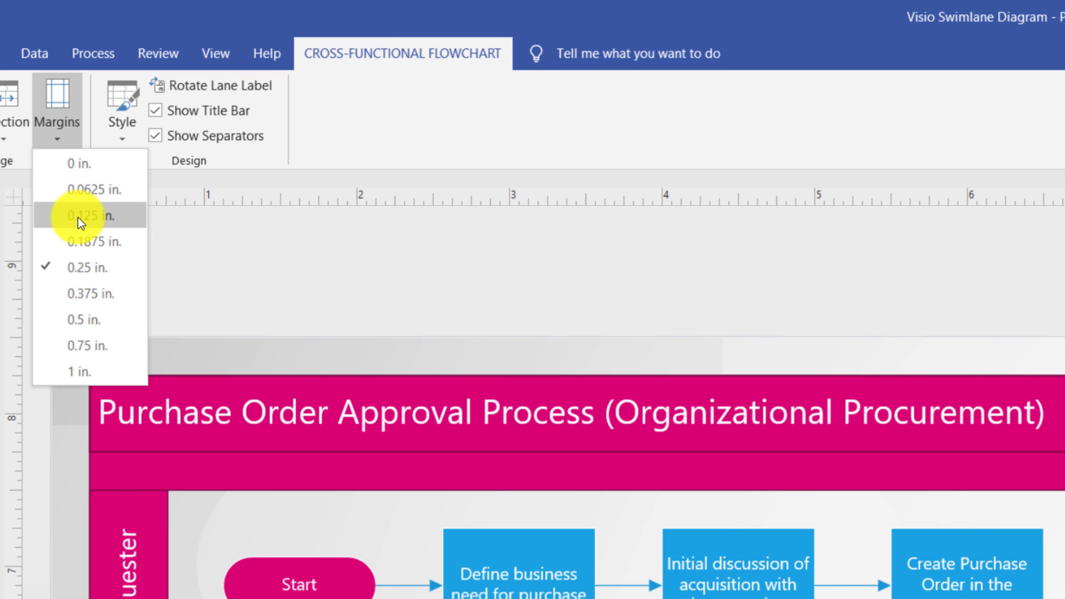
click(84, 214)
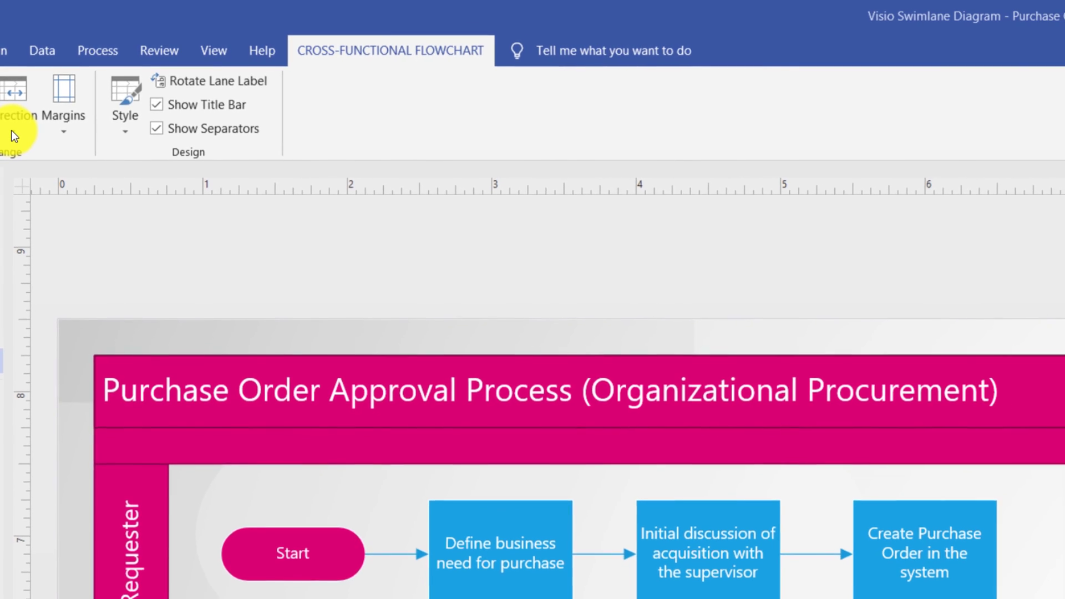
click(13, 102)
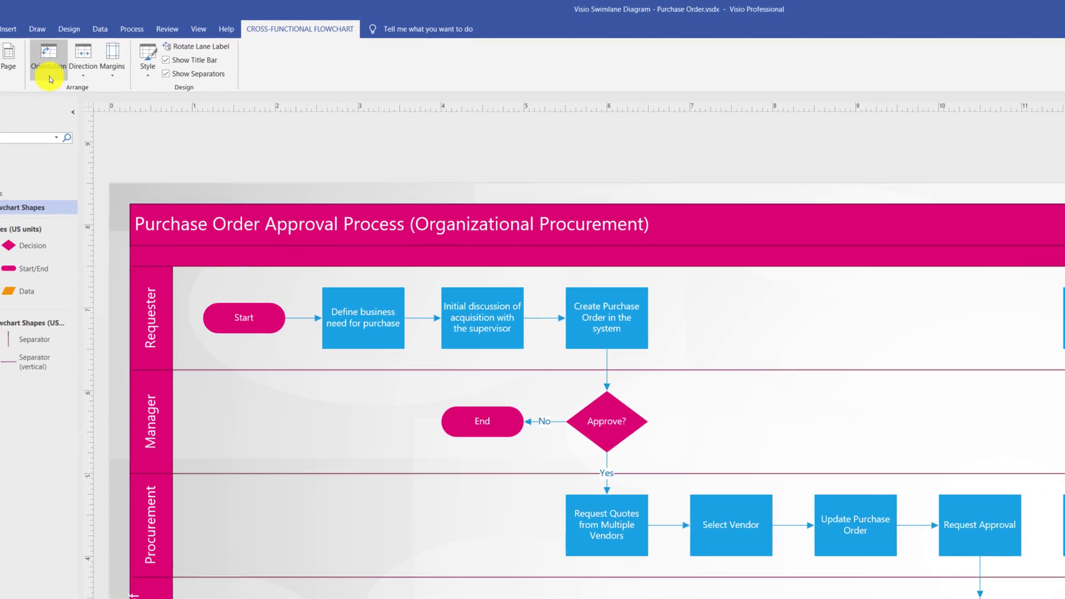
click(72, 48)
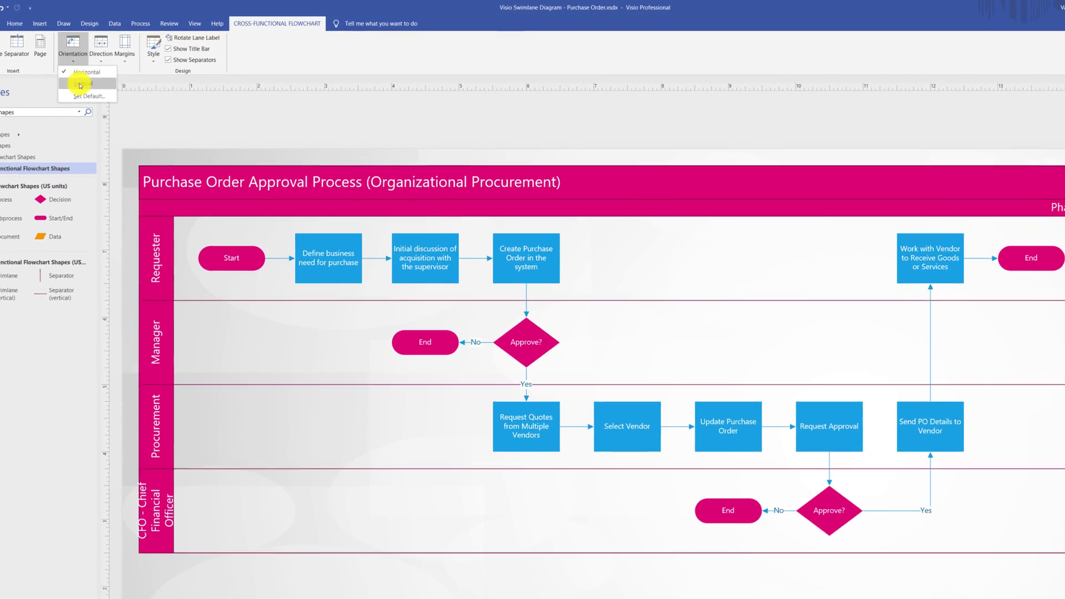